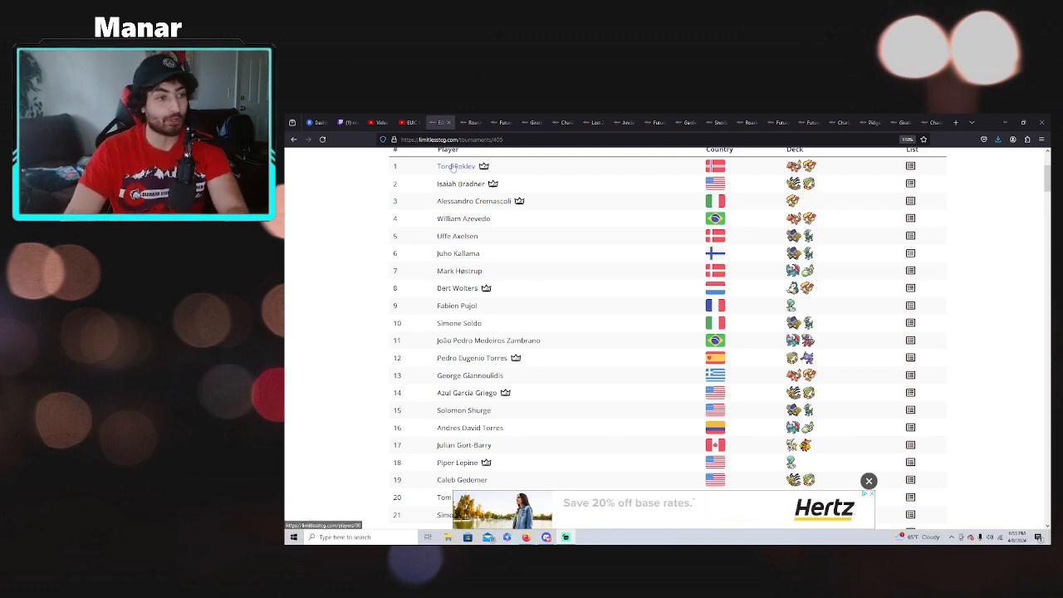
scroll(up, 3)
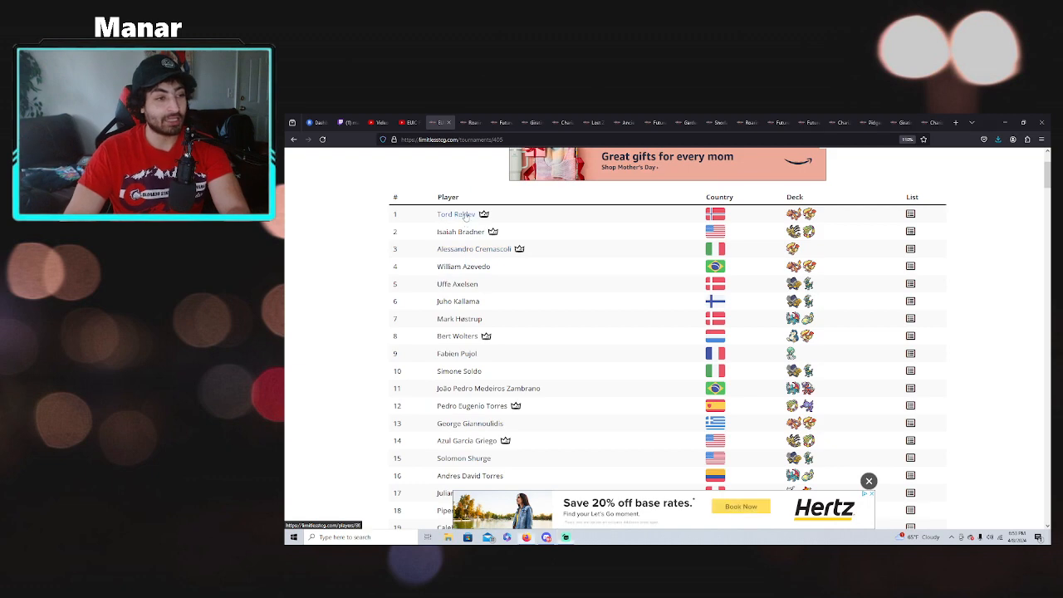
click(455, 214)
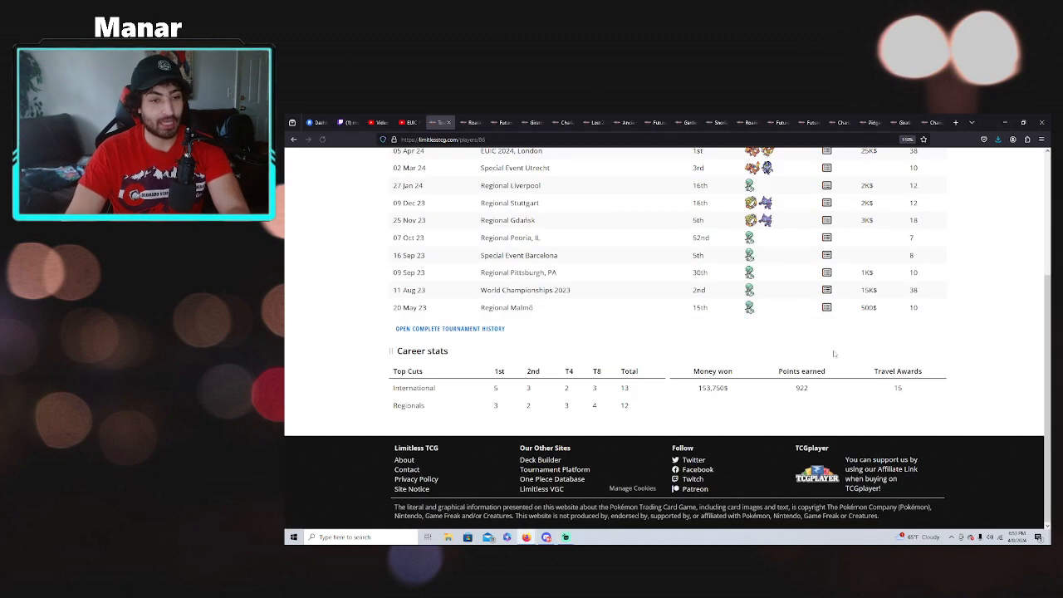
scroll(up, 3)
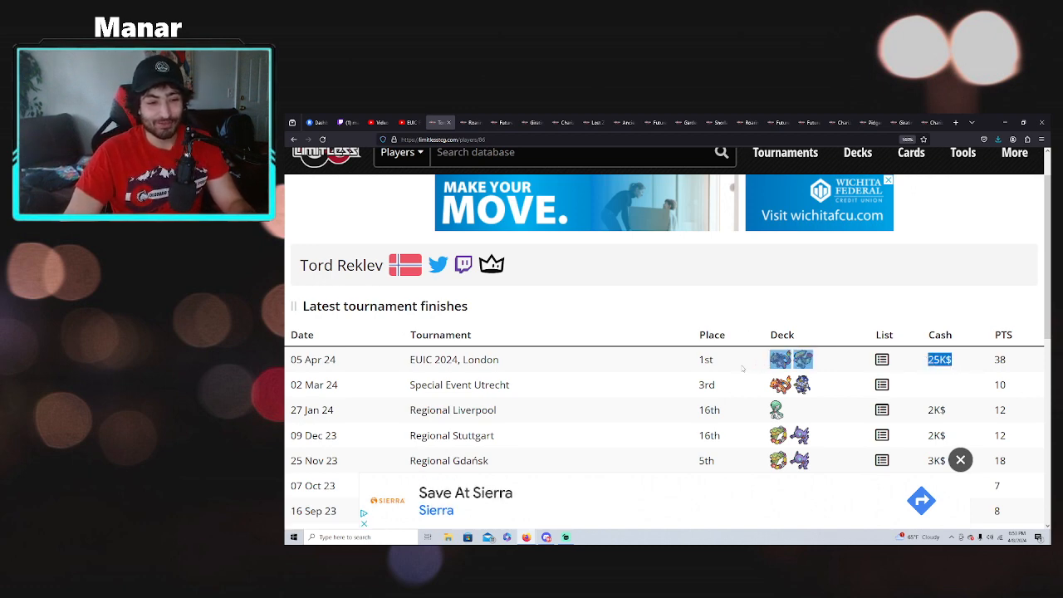
mouse_move(779, 359)
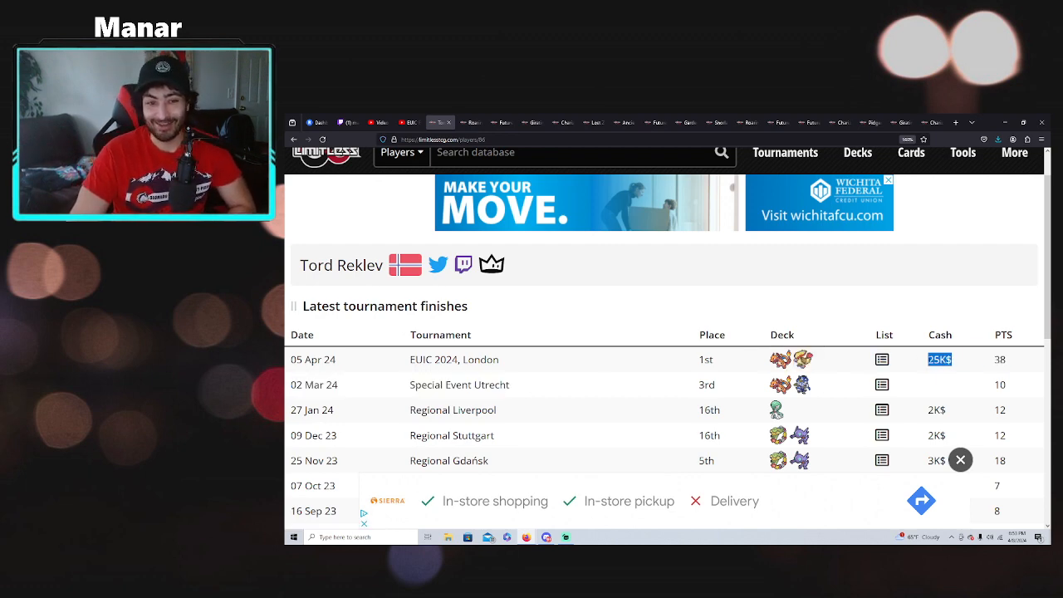
scroll(down, 3)
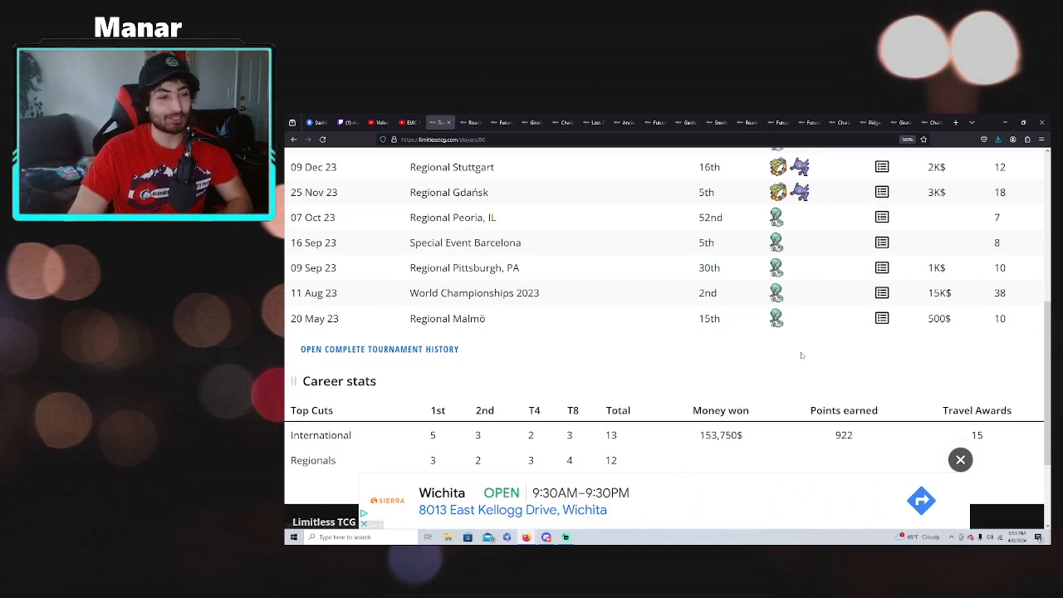
scroll(up, 3)
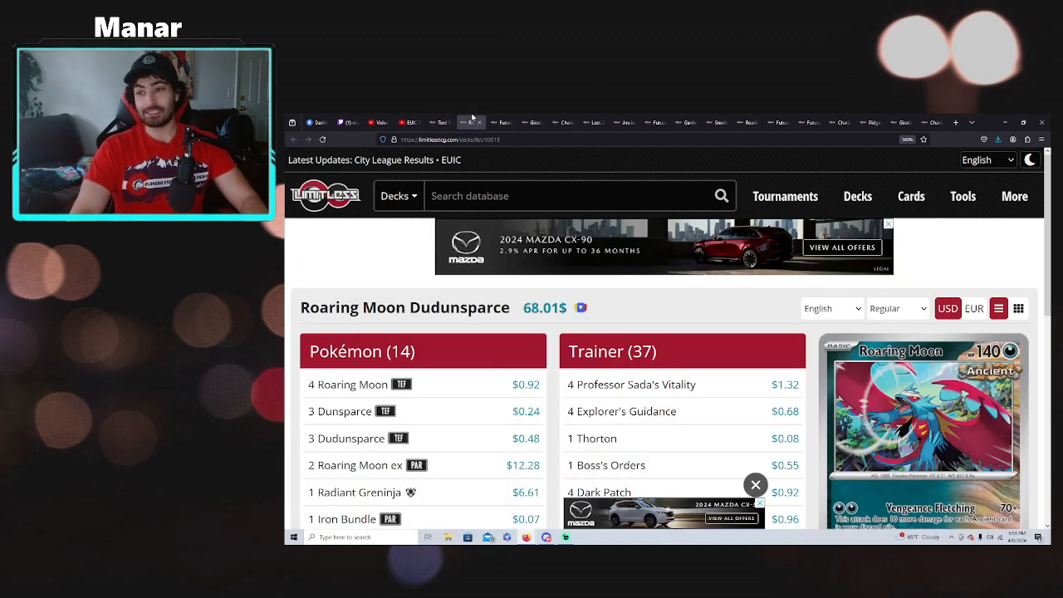
Scroll through the Roaring Moon Dudunsparce list to its energy, trainers and 16th-place credit
scroll(down, 3)
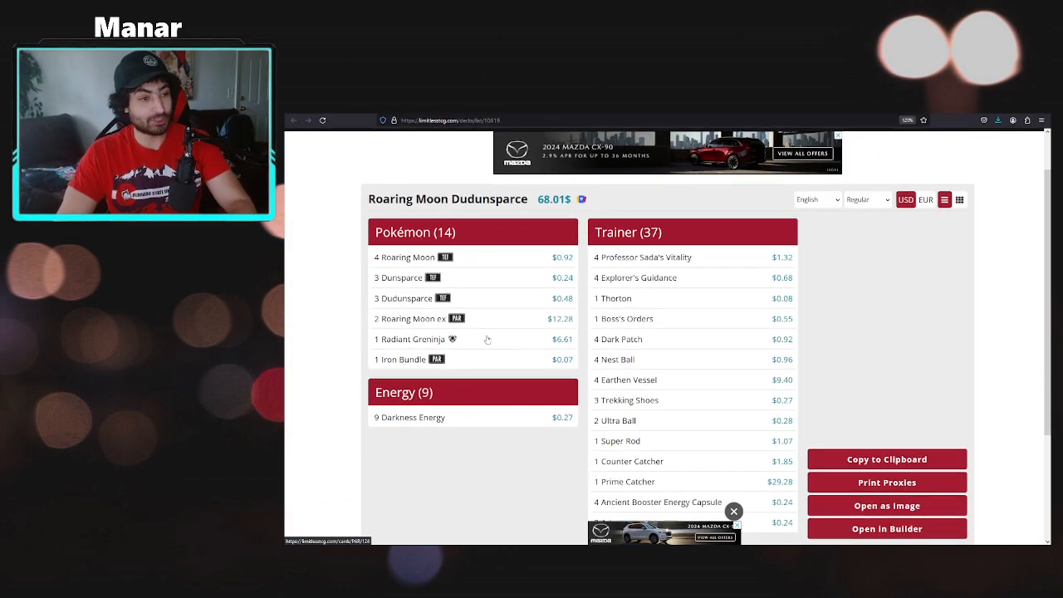
scroll(down, 3)
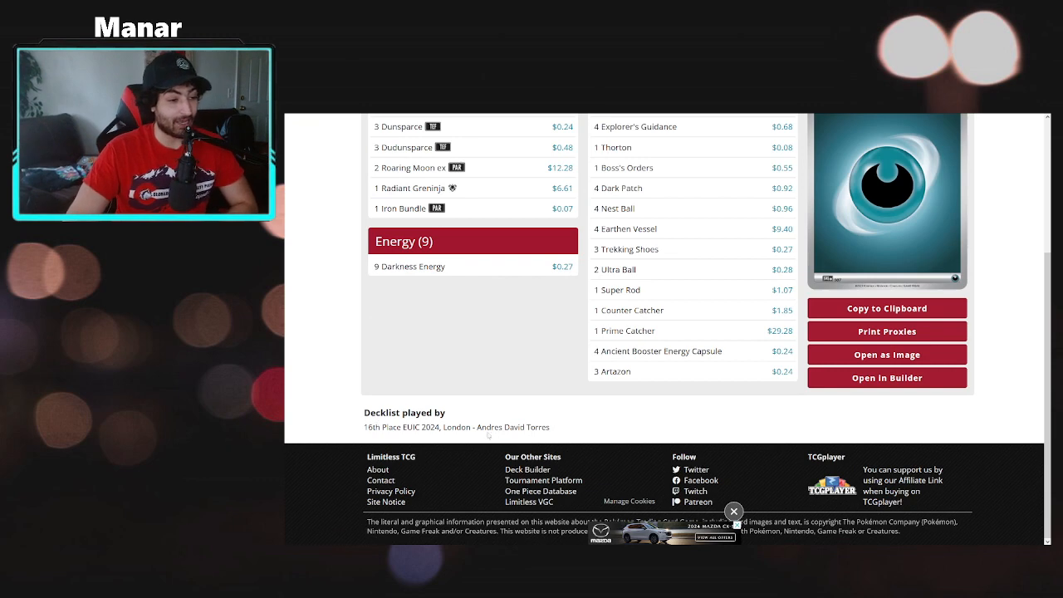
scroll(up, 3)
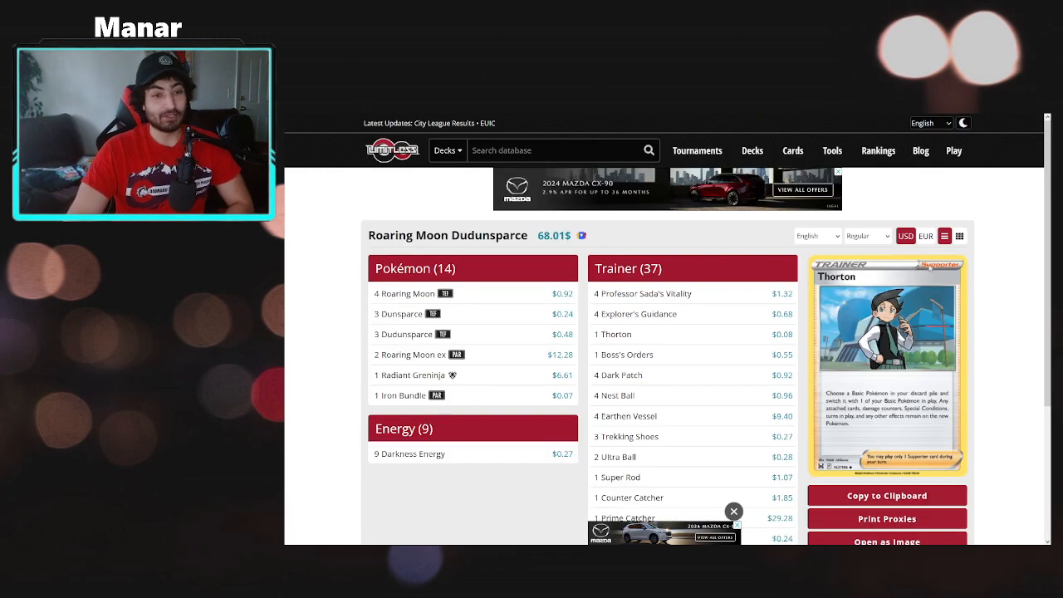
mouse_move(445, 293)
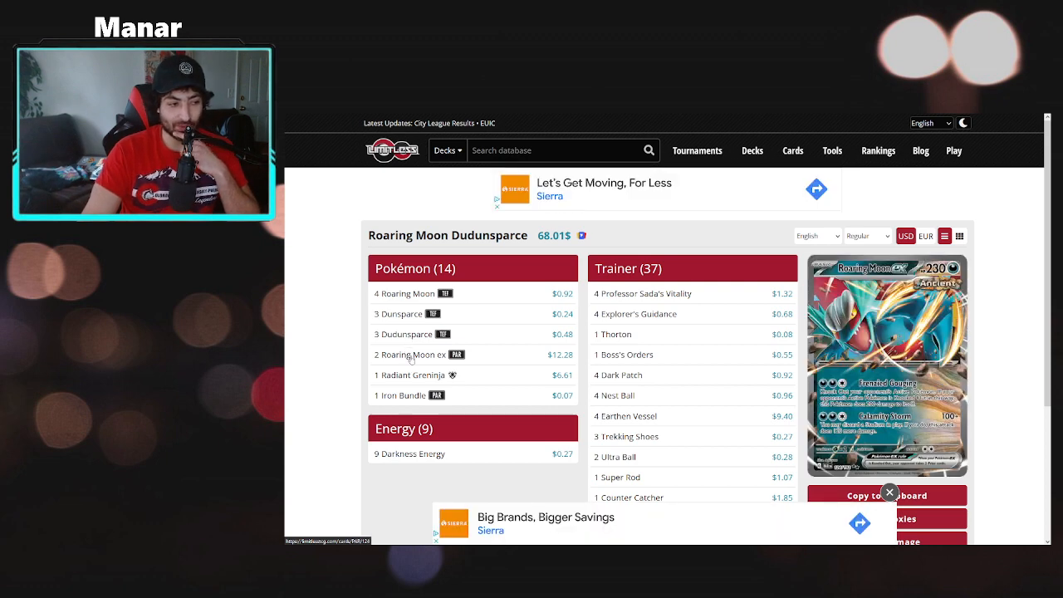
mouse_move(401, 394)
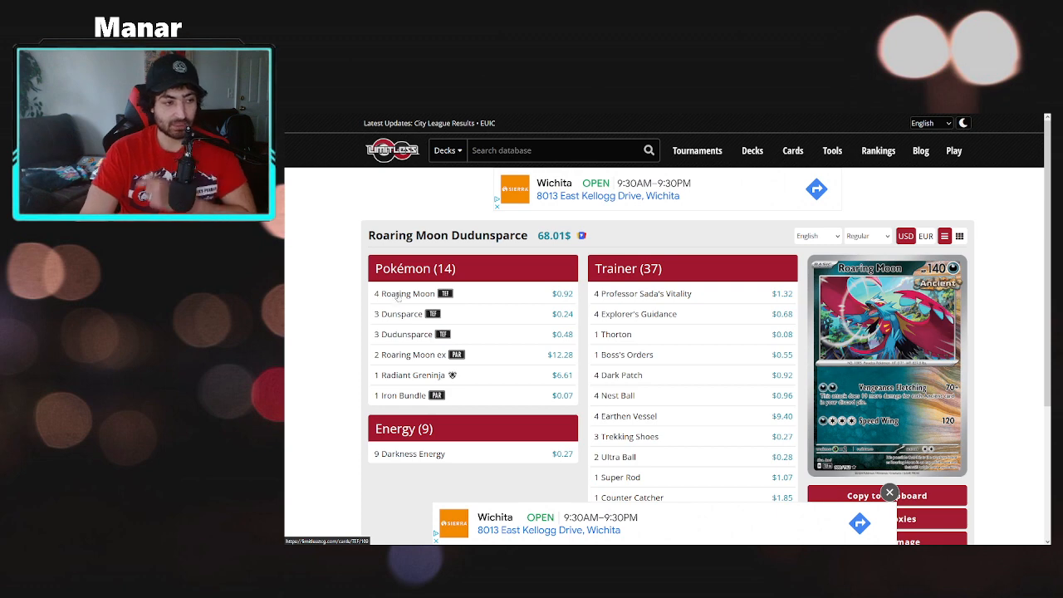
mouse_move(398, 314)
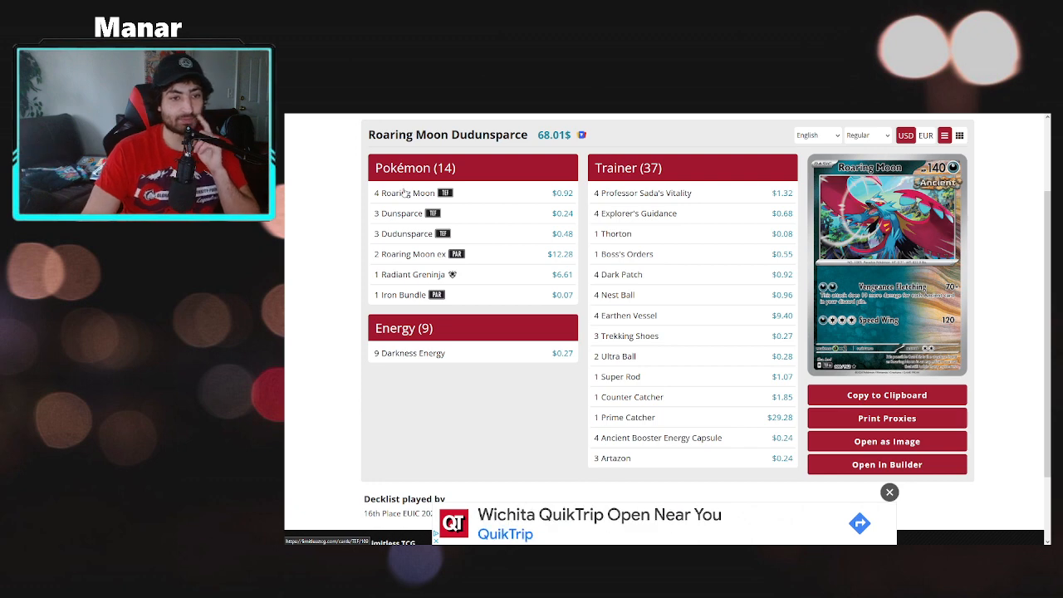
mouse_move(446, 193)
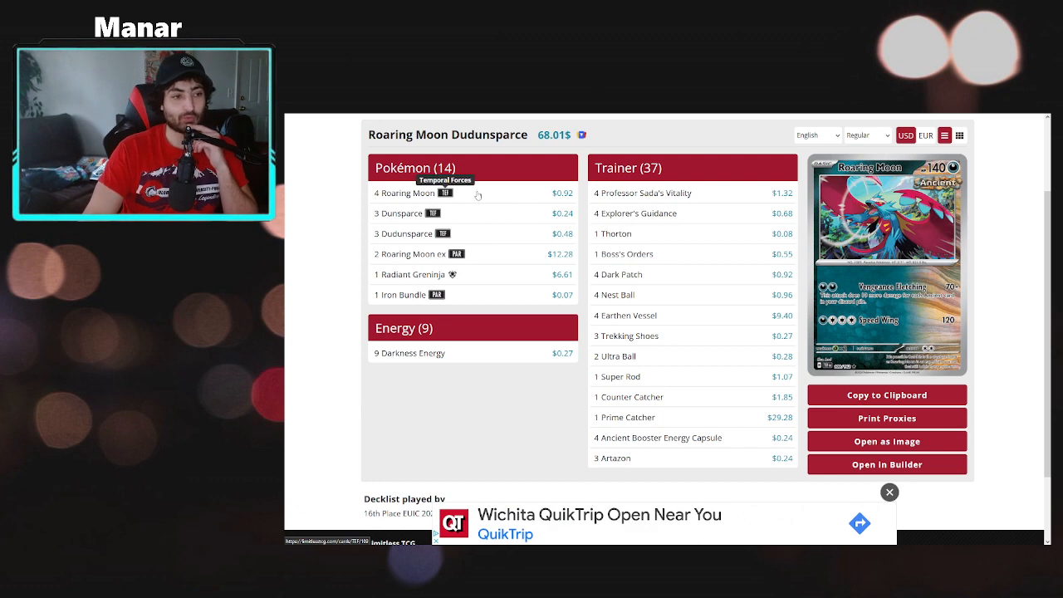
click(889, 492)
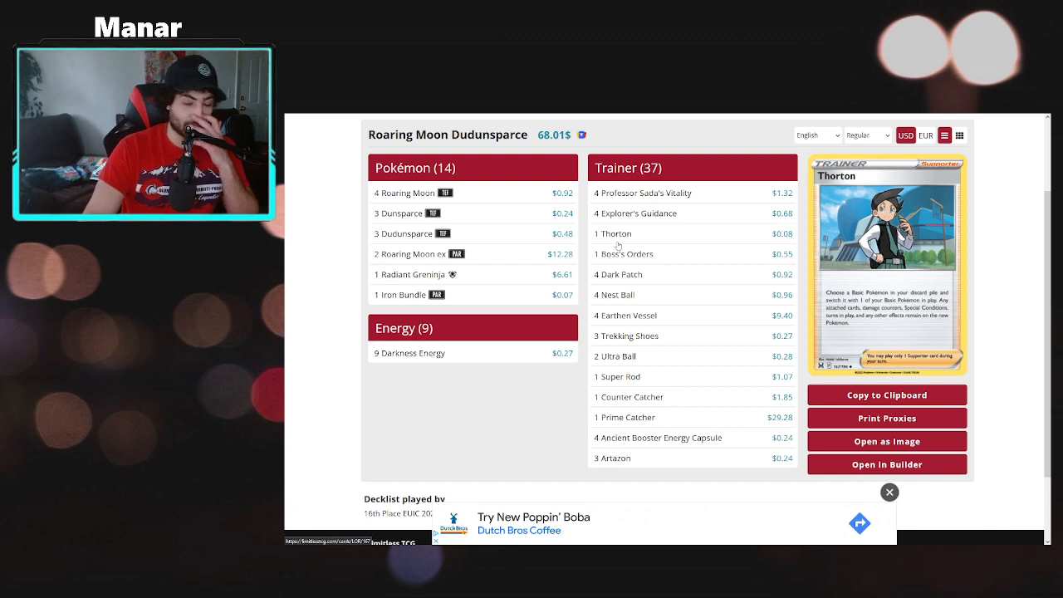
click(889, 492)
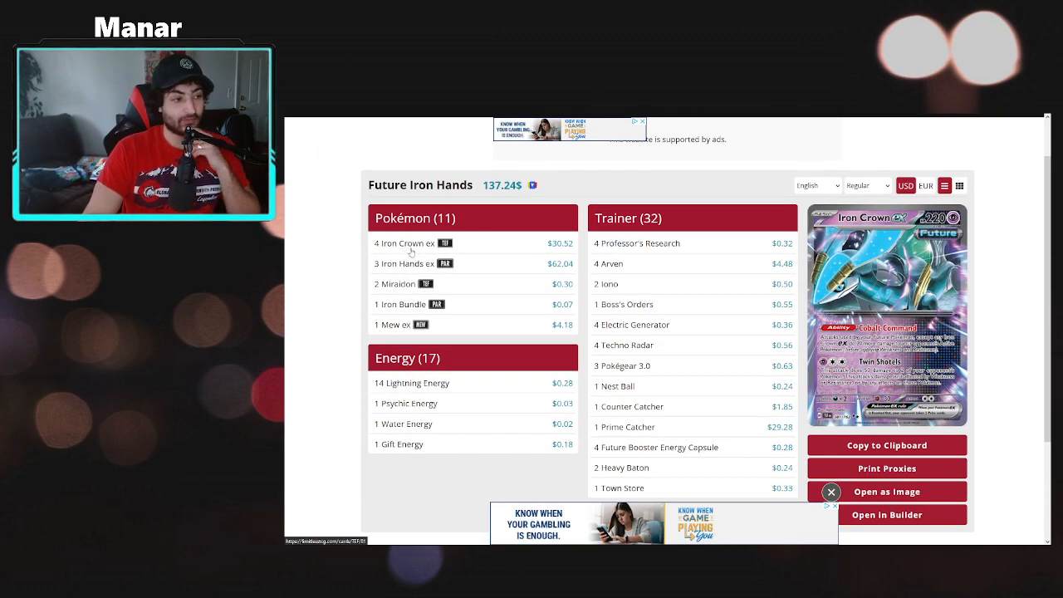
View the Future Iron Hands list: $137.24, 11 Pokémon, 17 Energy, 32 Trainers
scroll(up, 3)
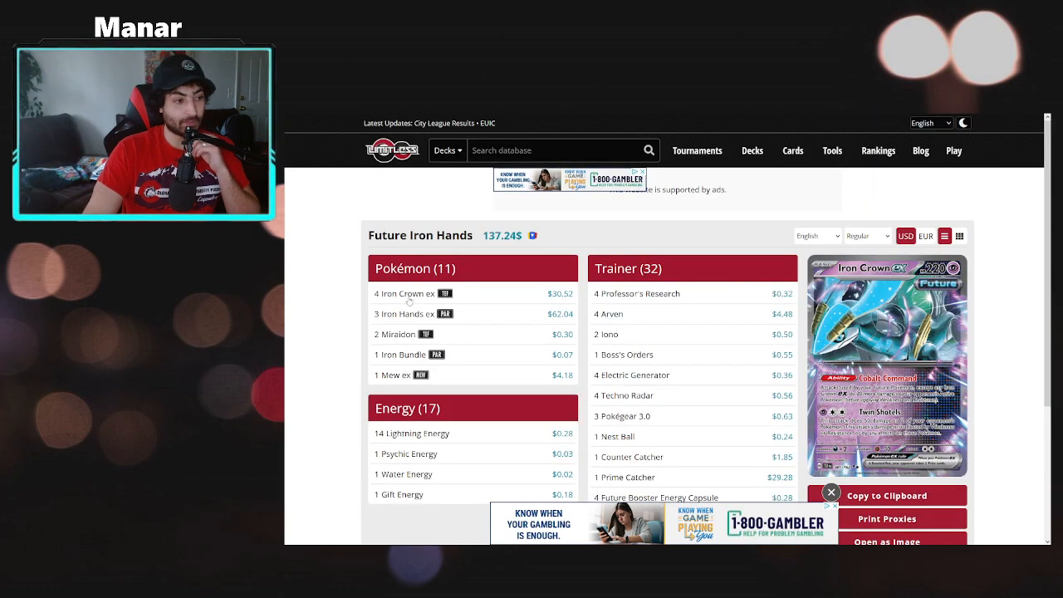
mouse_move(407, 297)
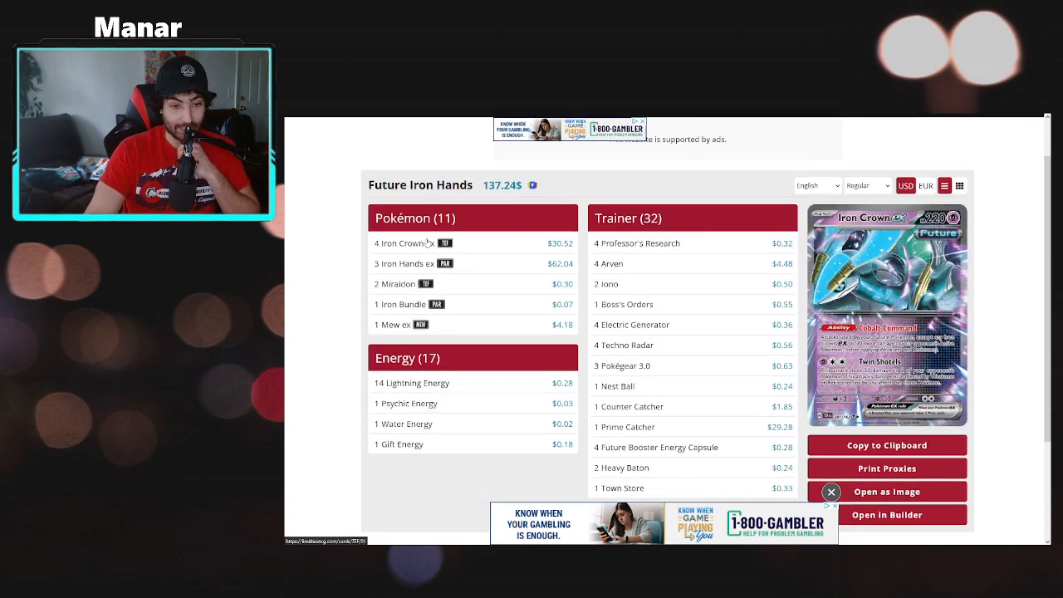
mouse_move(446, 243)
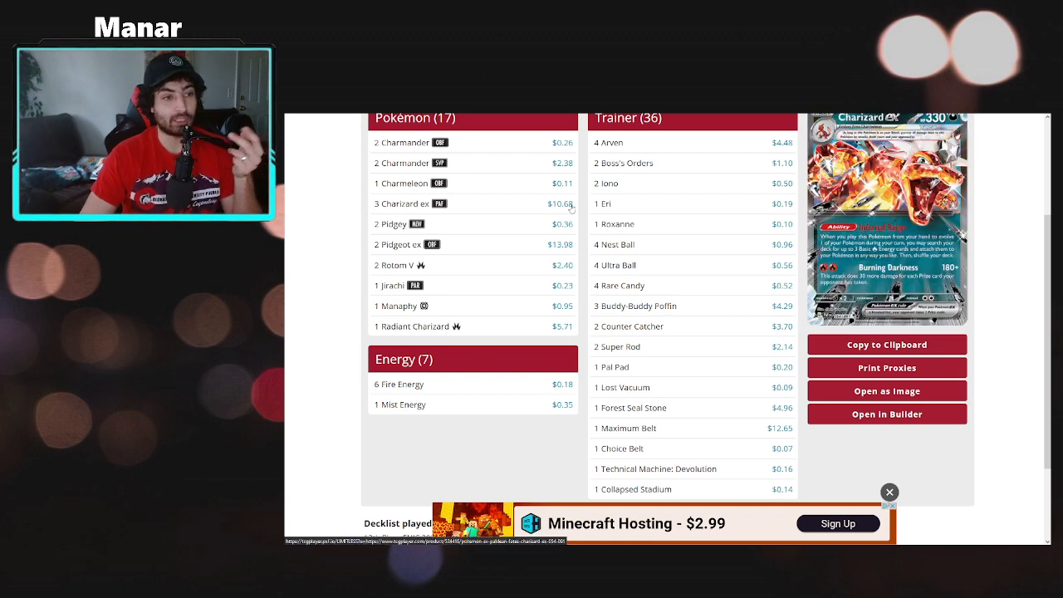
Scroll through the 13th-place Charizard ex Pidgeot ex list's Pokémon, Trainers and Energy
scroll(down, 3)
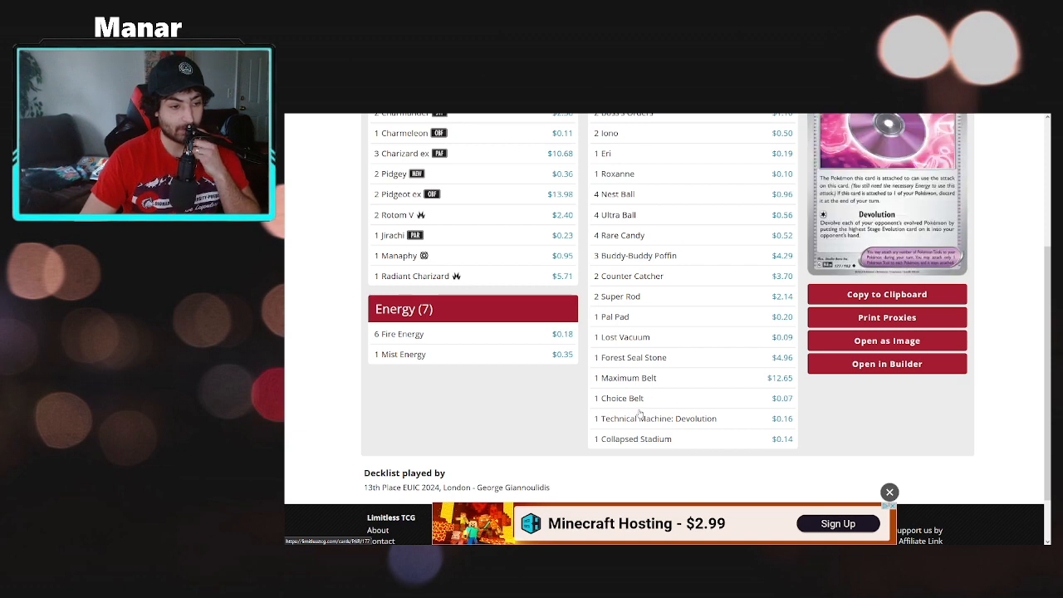
mouse_move(618, 235)
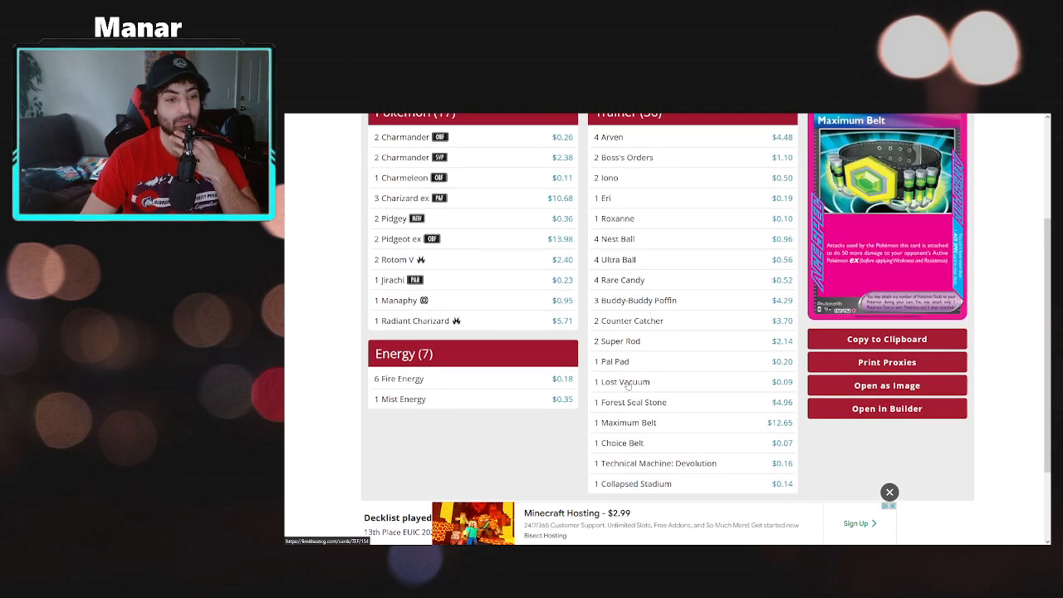
scroll(up, 3)
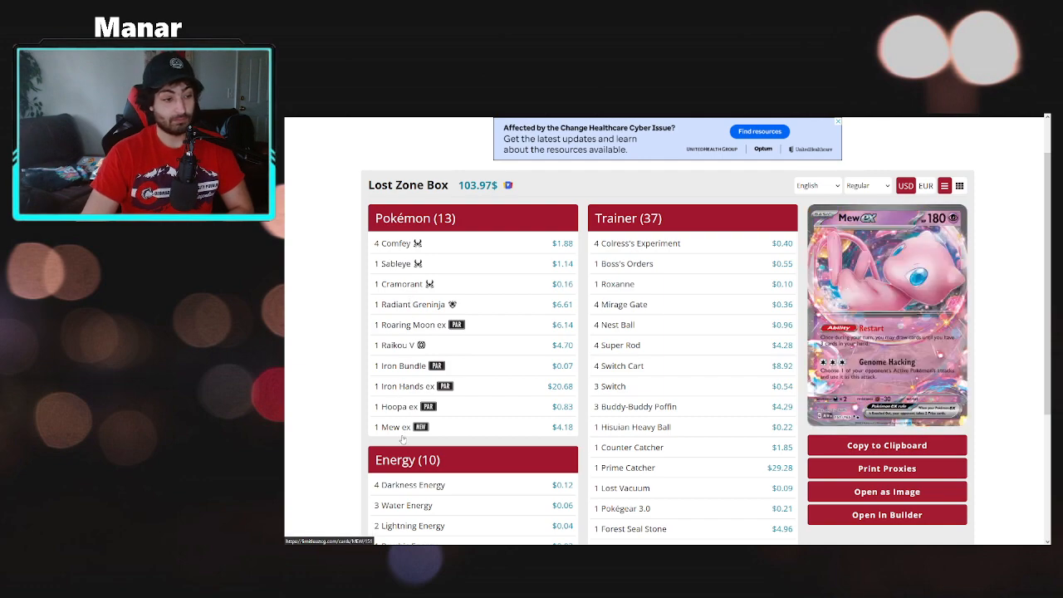
Scroll the 12th-place Lost Zone Box list down to the footer and back up
scroll(down, 3)
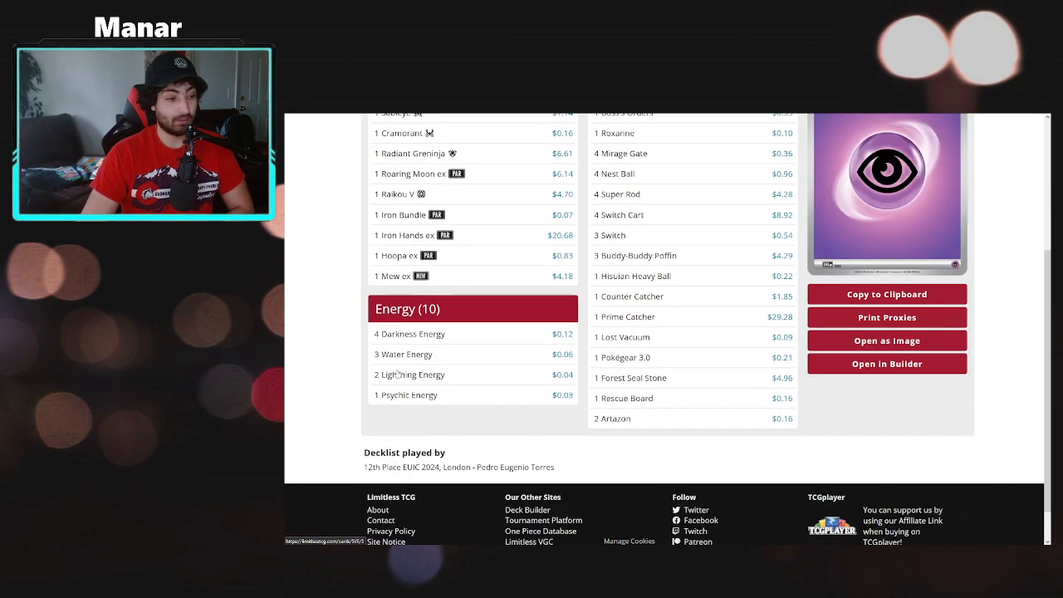
scroll(up, 3)
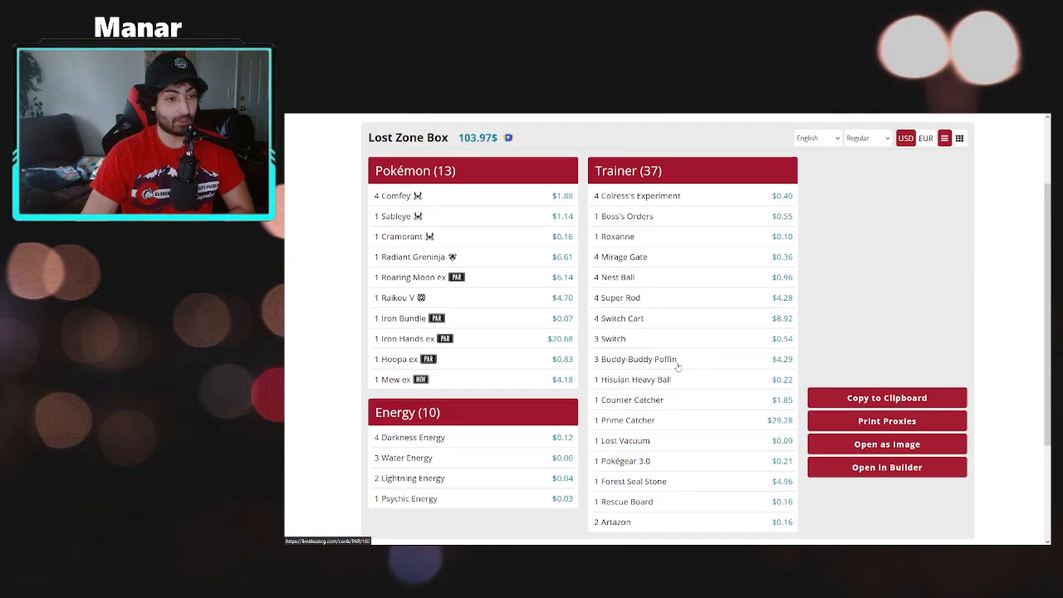
scroll(down, 3)
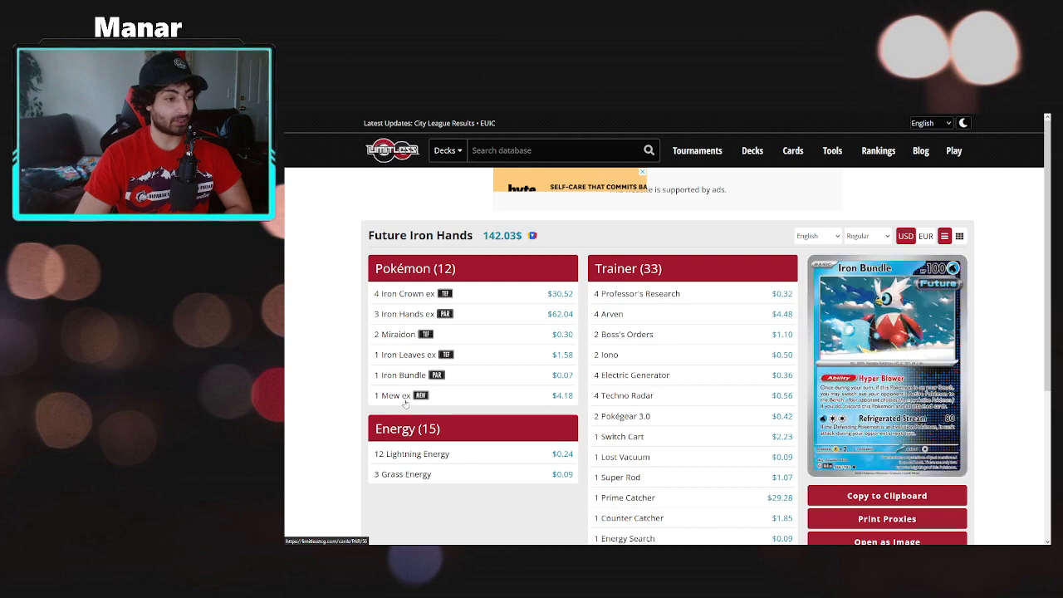
Scroll the 10th-place Future Iron Hands list to the bottom and back up
scroll(down, 3)
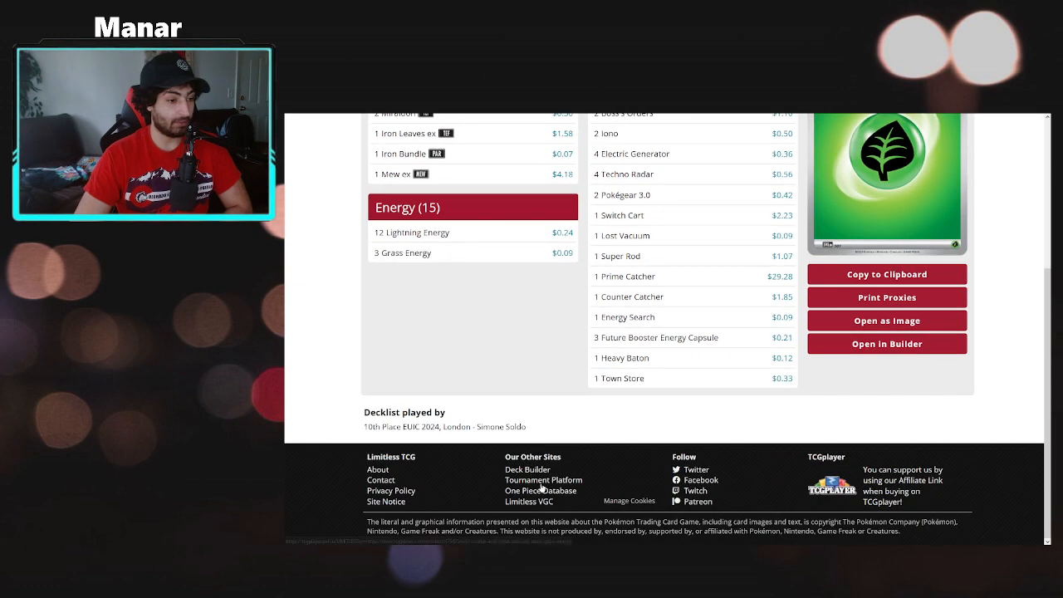
scroll(up, 3)
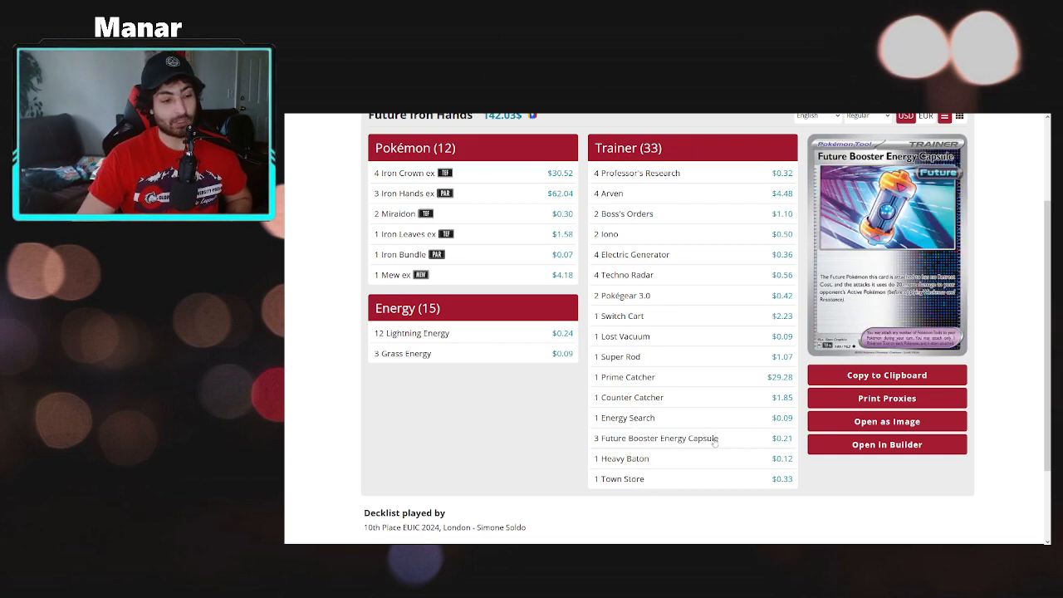
scroll(up, 3)
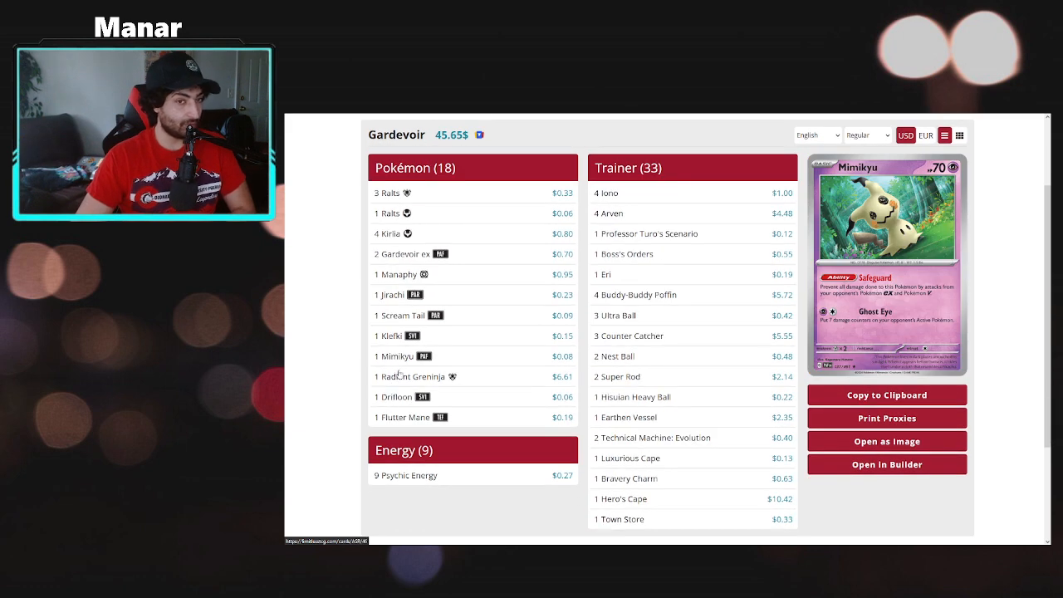
mouse_move(407, 417)
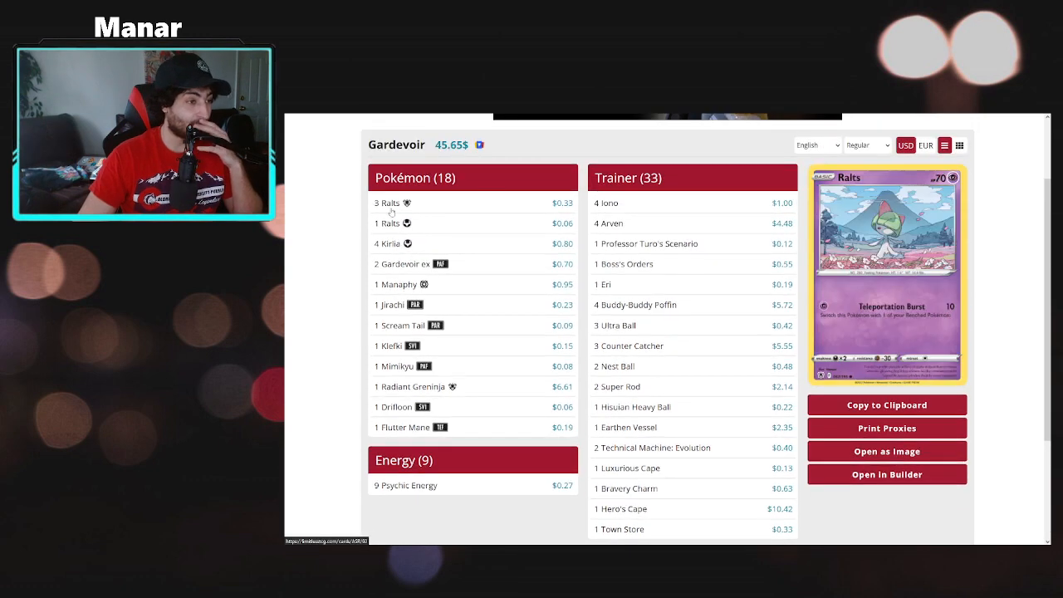
Preview Ralts, Drifloon and Jirachi in Fabien Pujol's 9th-place Gardevoir list
click(401, 284)
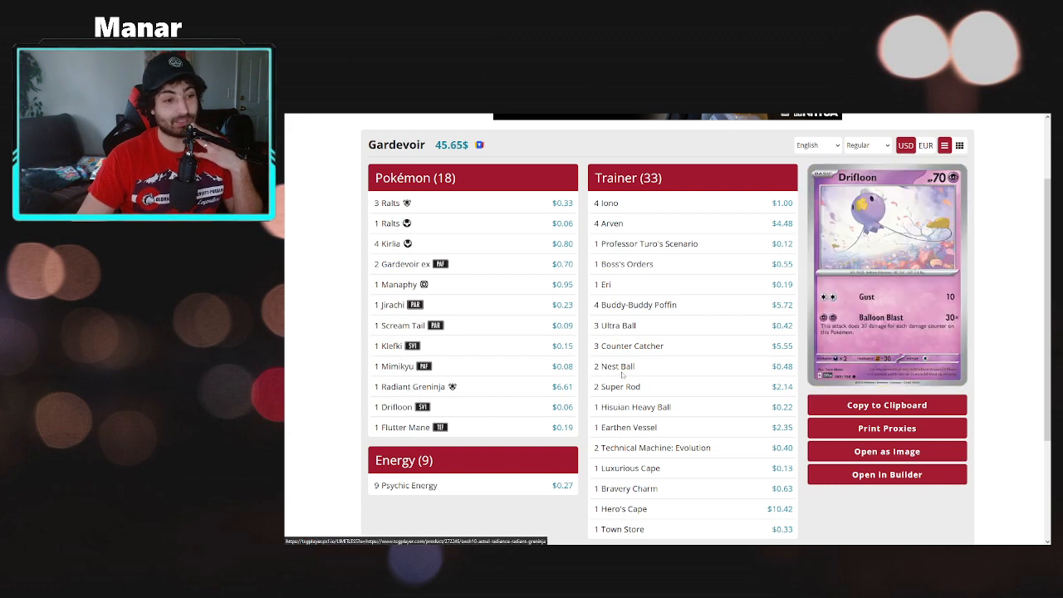
scroll(down, 3)
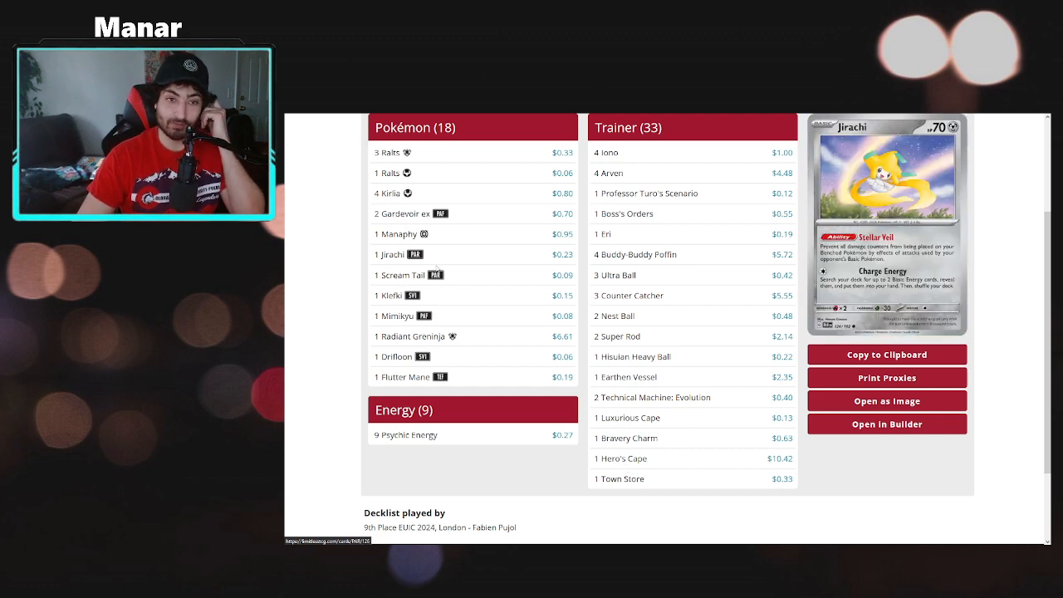
mouse_move(387, 193)
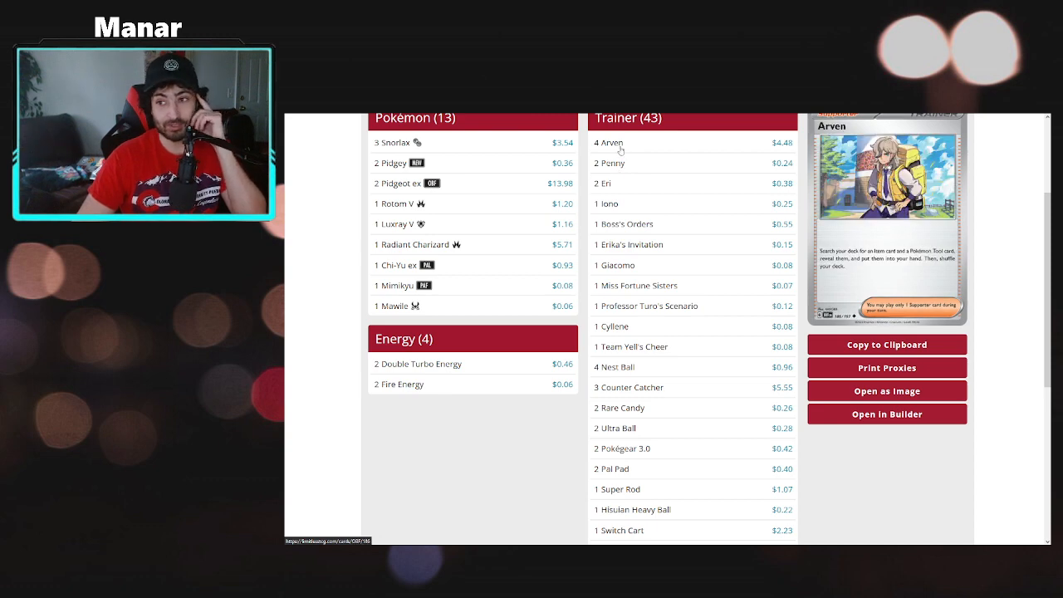
Scroll down through the Trainer cards of the Snorlax Pidgeot ex decklist
scroll(down, 3)
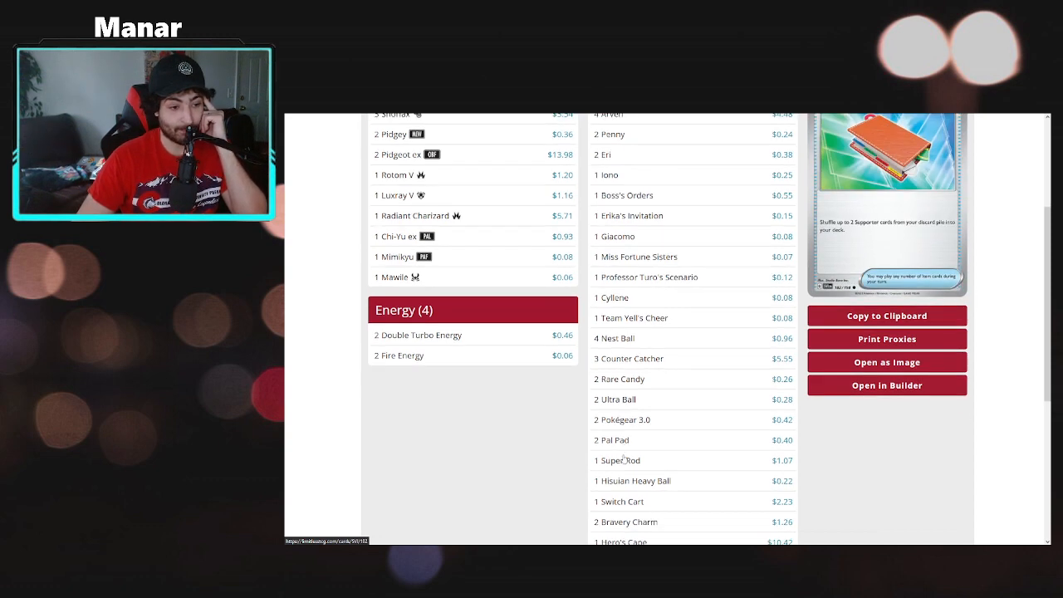
scroll(down, 3)
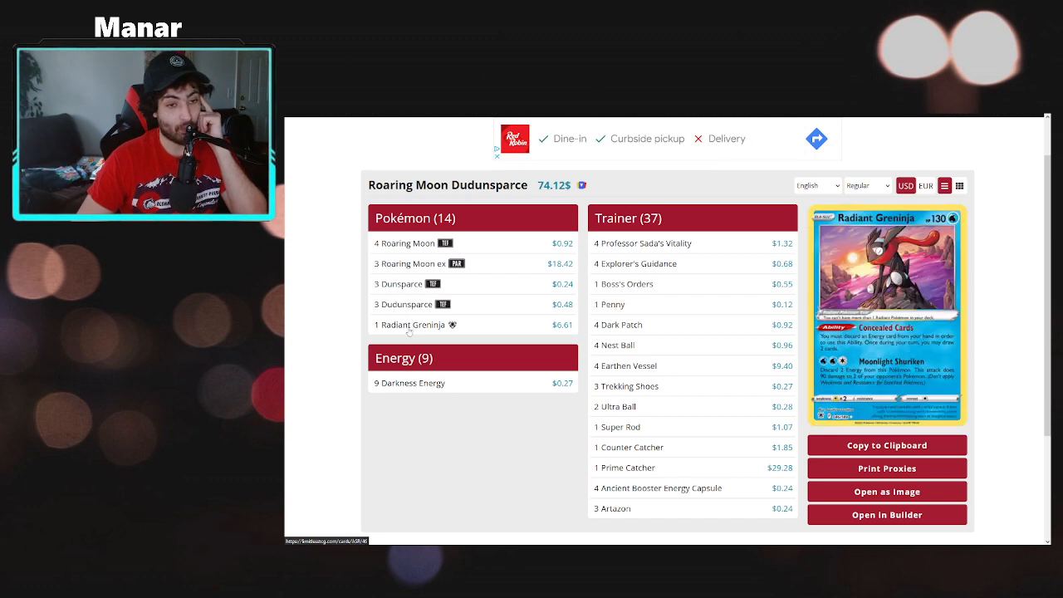
mouse_move(404, 304)
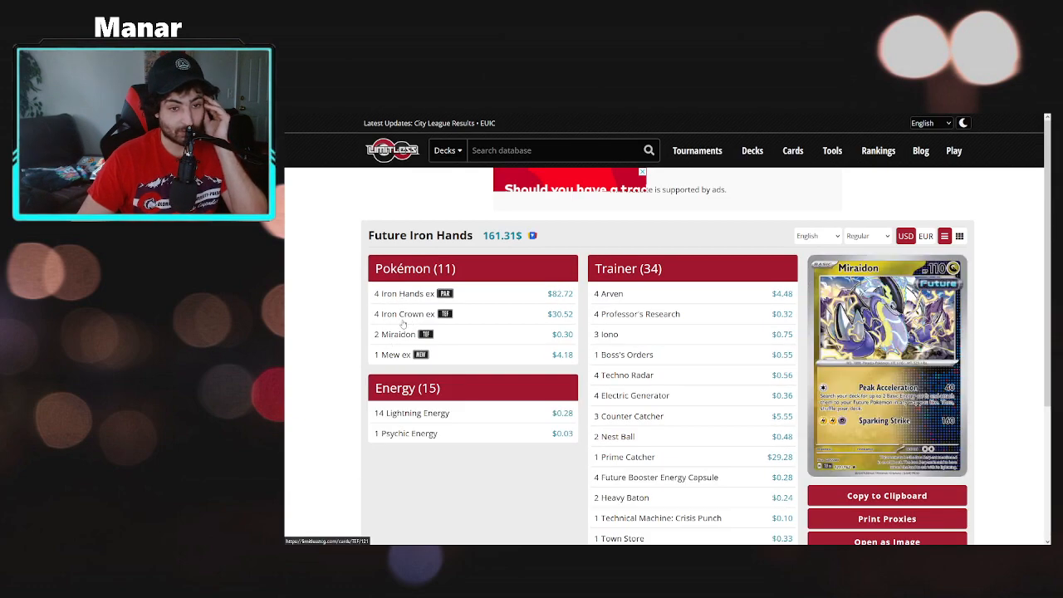
mouse_move(405, 293)
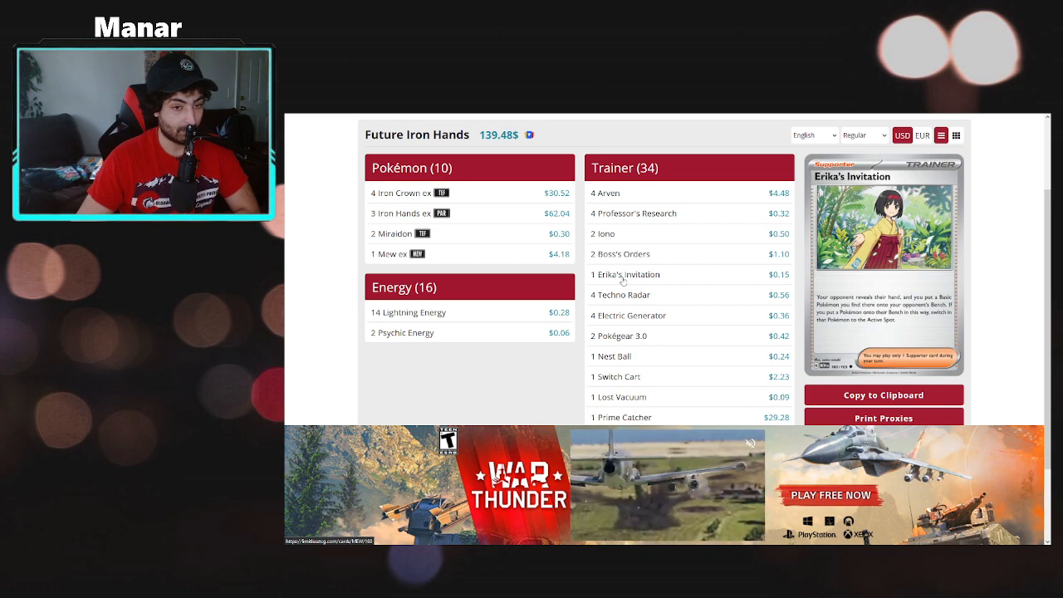
Scroll down the Future Iron Hands list with 10 Pokémon, 34 Trainers and 16 Energy
scroll(down, 3)
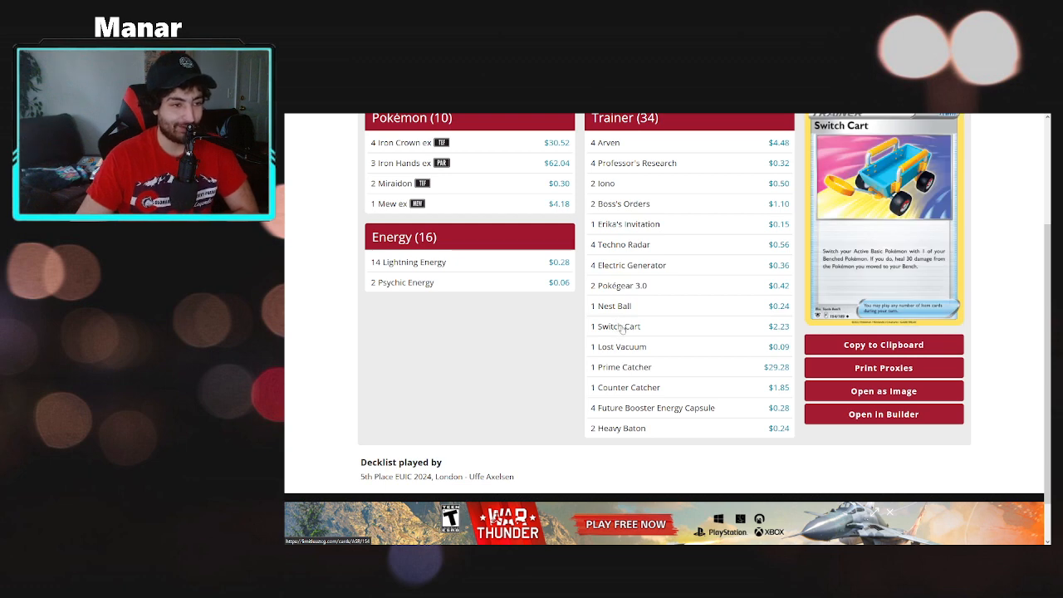
mouse_move(621, 325)
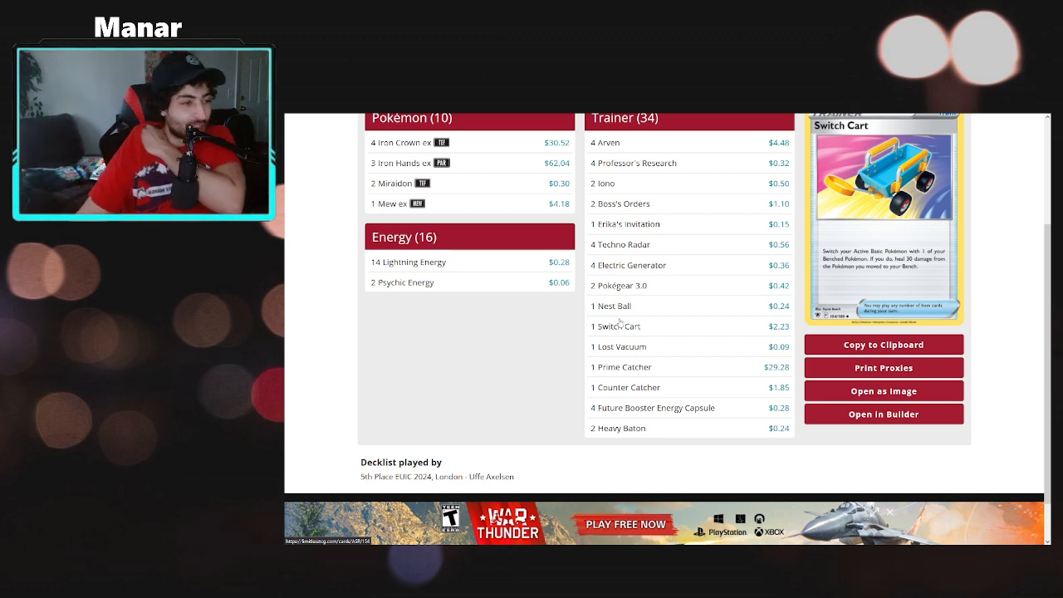
mouse_move(653, 408)
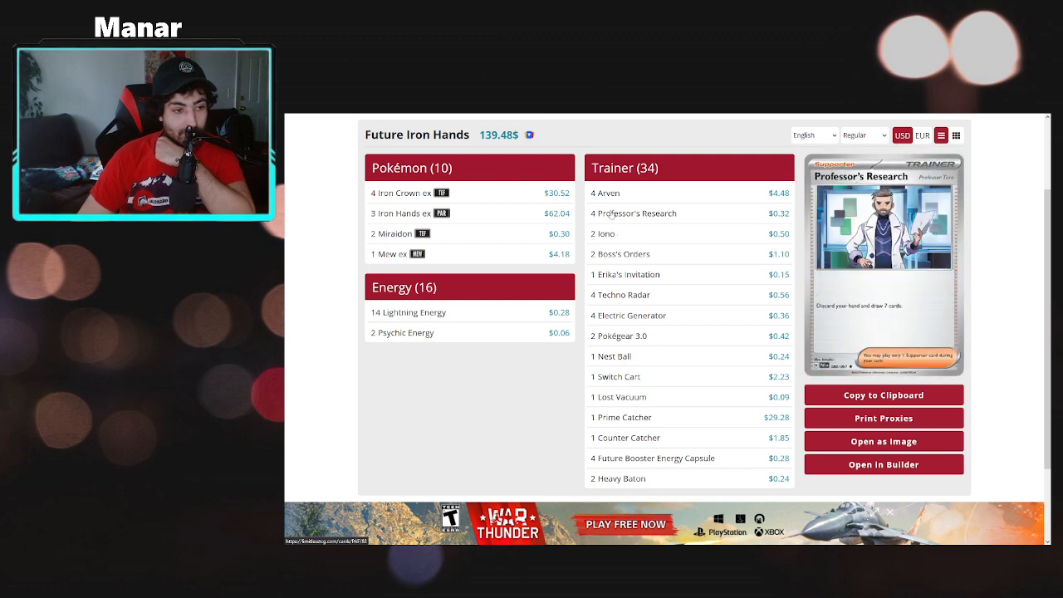
scroll(down, 3)
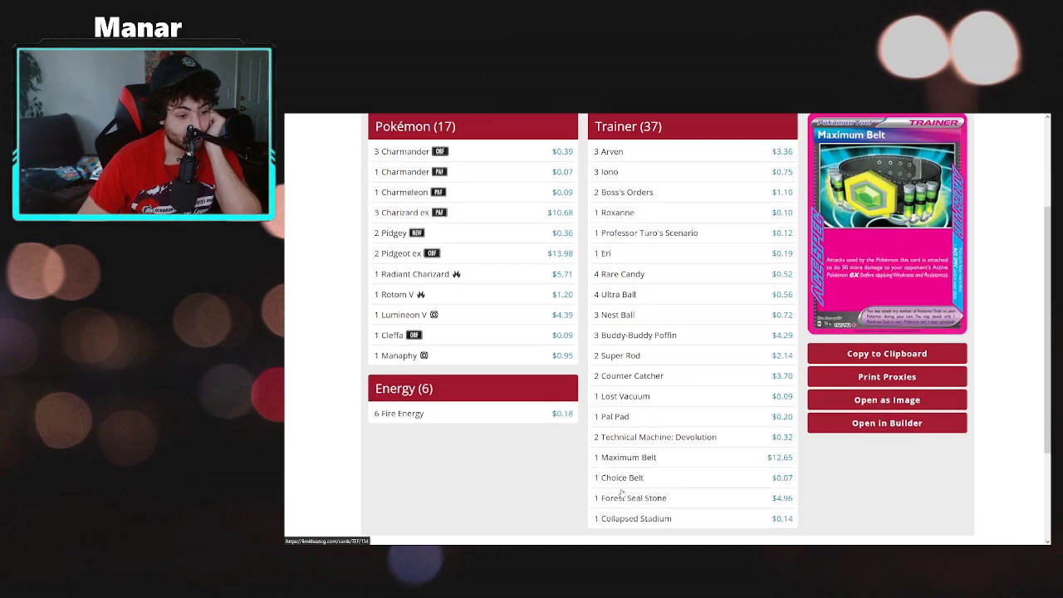
scroll(down, 3)
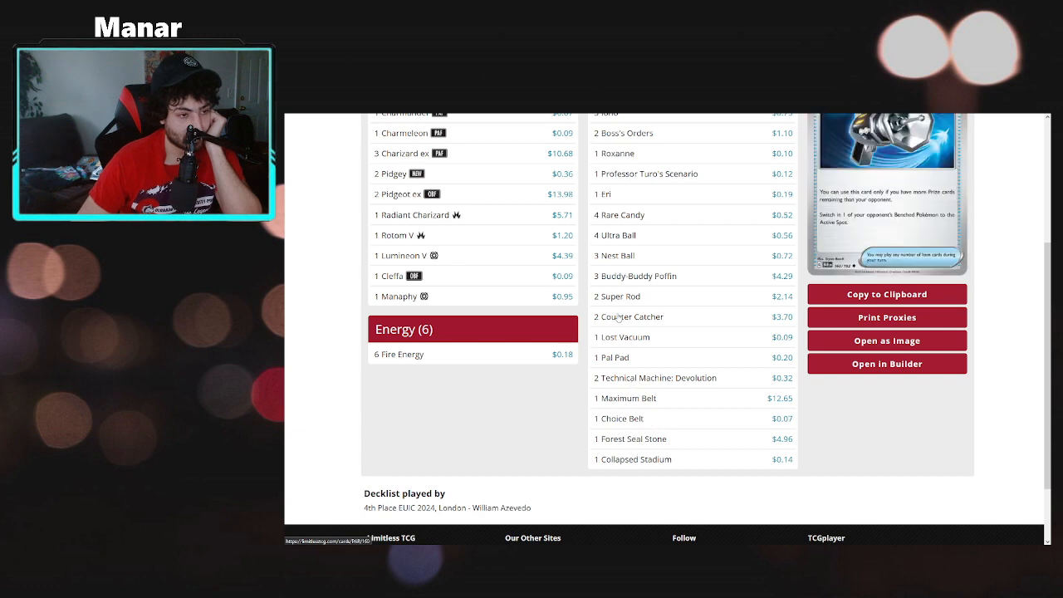
scroll(up, 3)
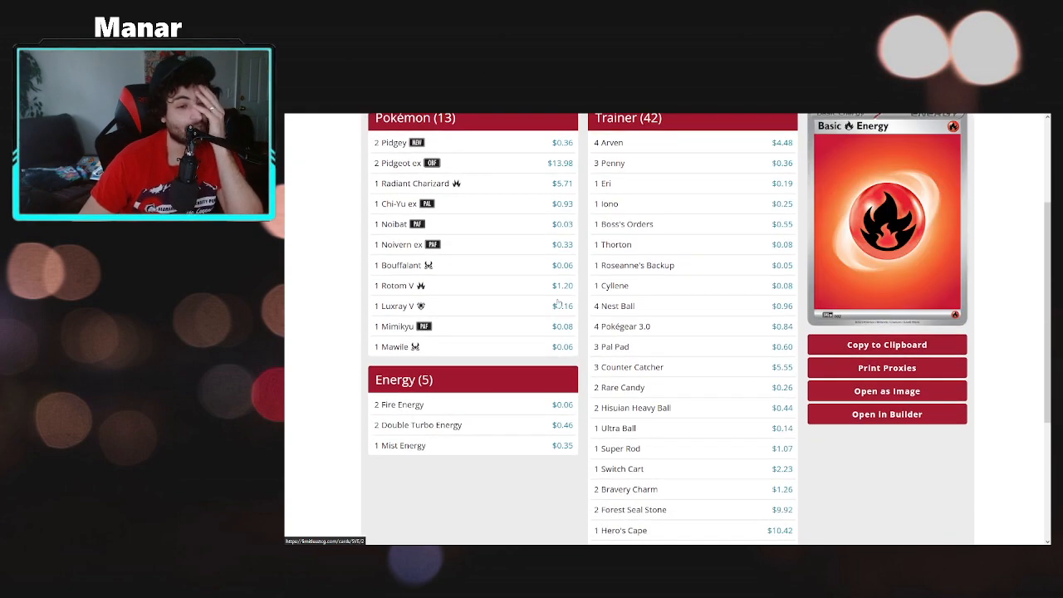
Scroll past the Pidgeot Control list and reach the Giratina LZ Box decklist ($101.27)
scroll(down, 3)
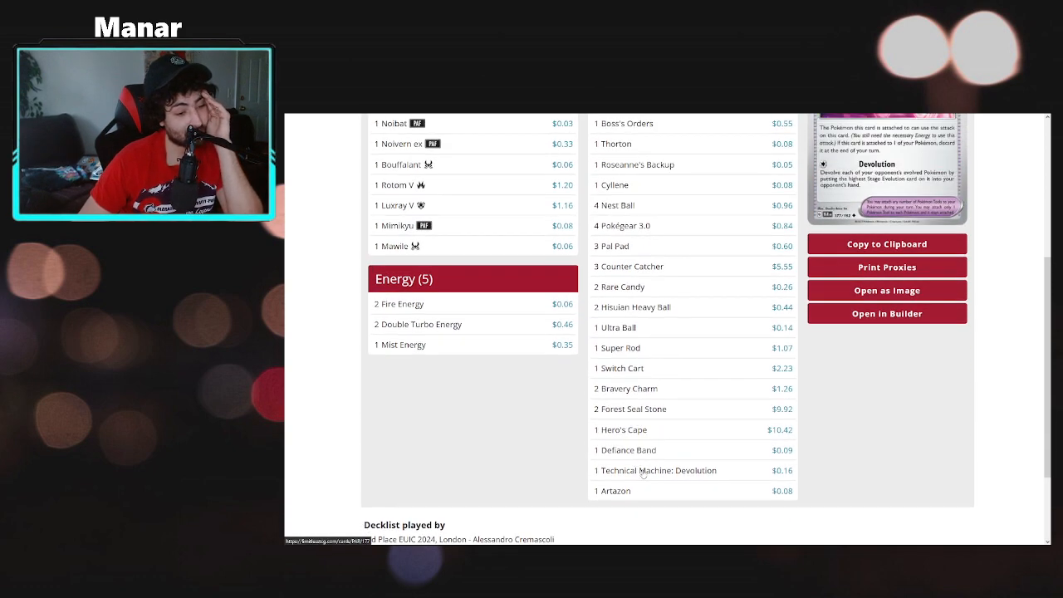
scroll(up, 3)
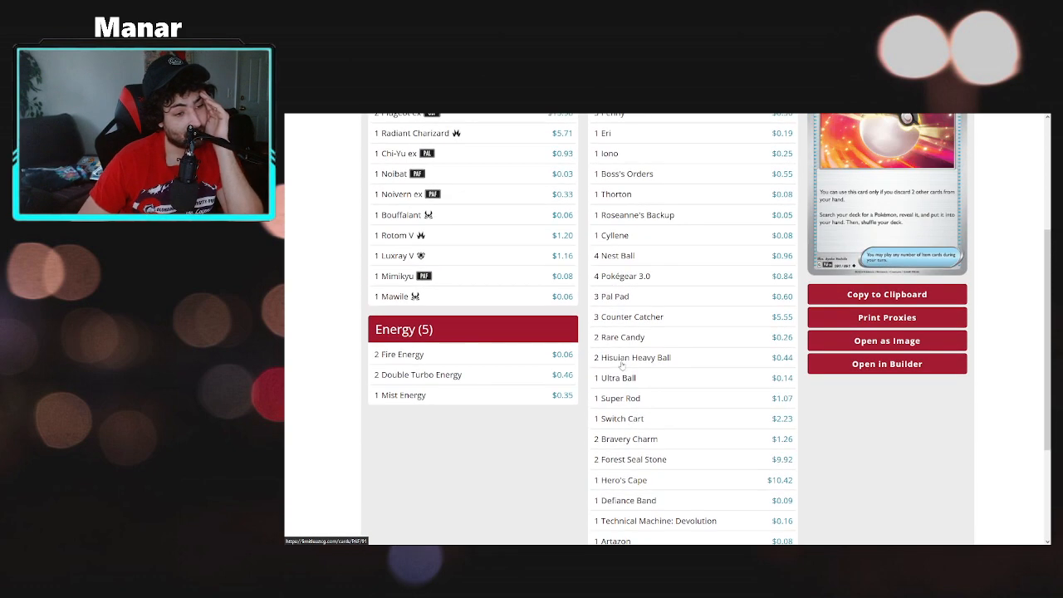
scroll(up, 3)
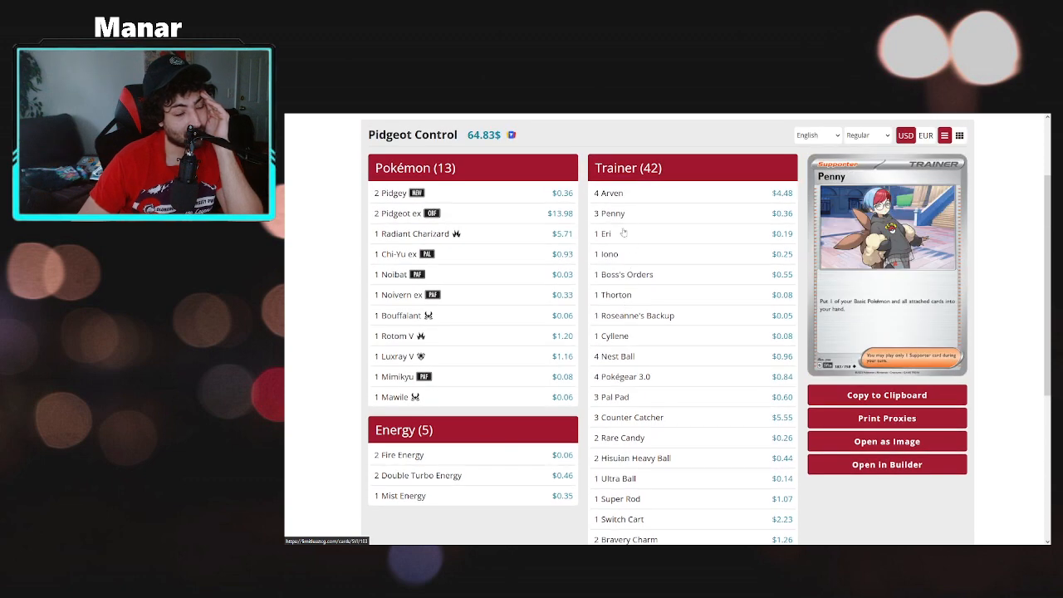
scroll(down, 3)
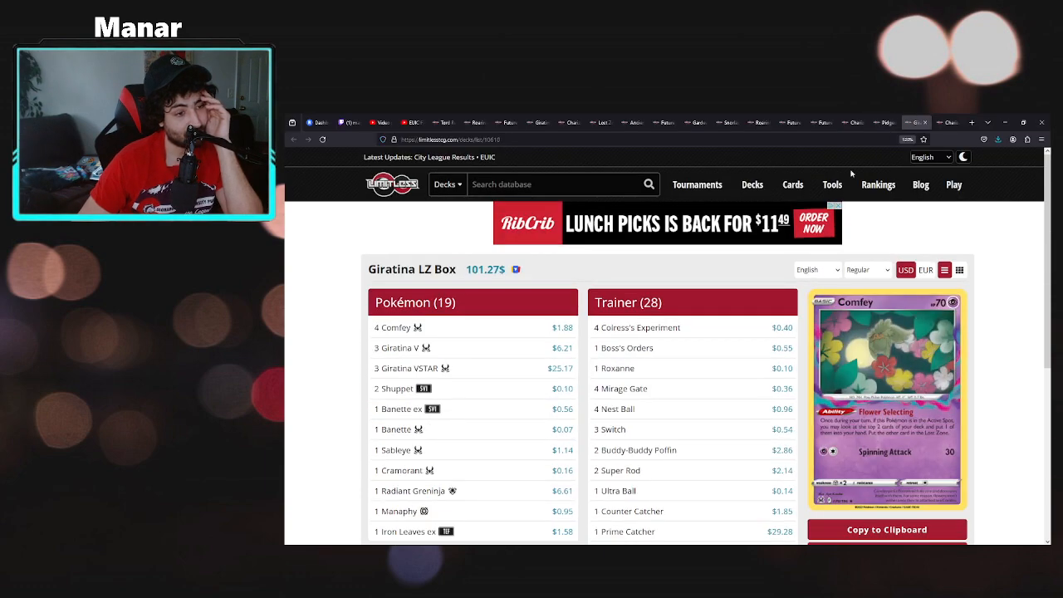
scroll(down, 3)
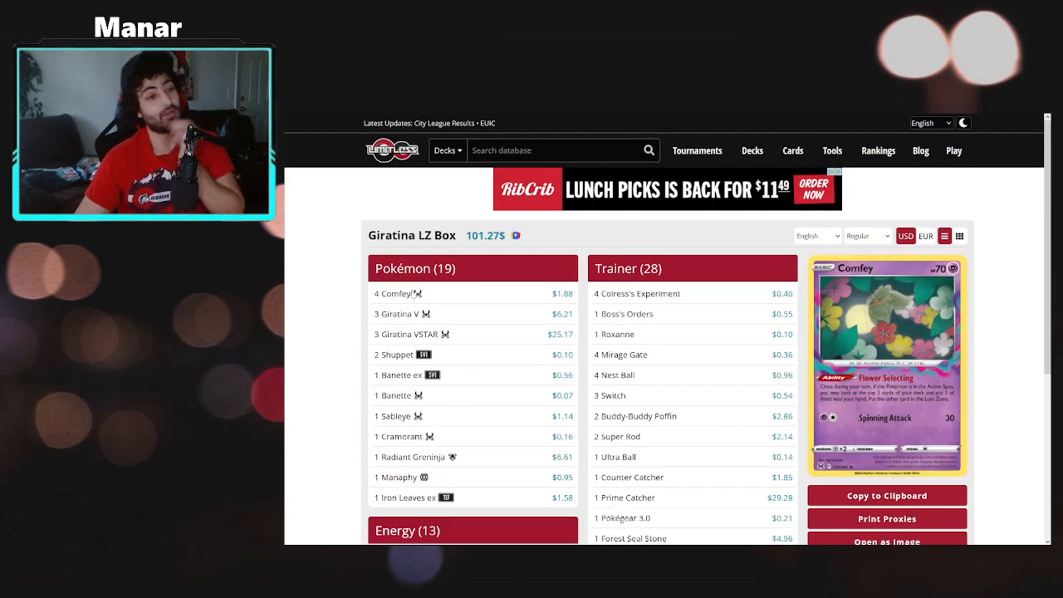
scroll(down, 3)
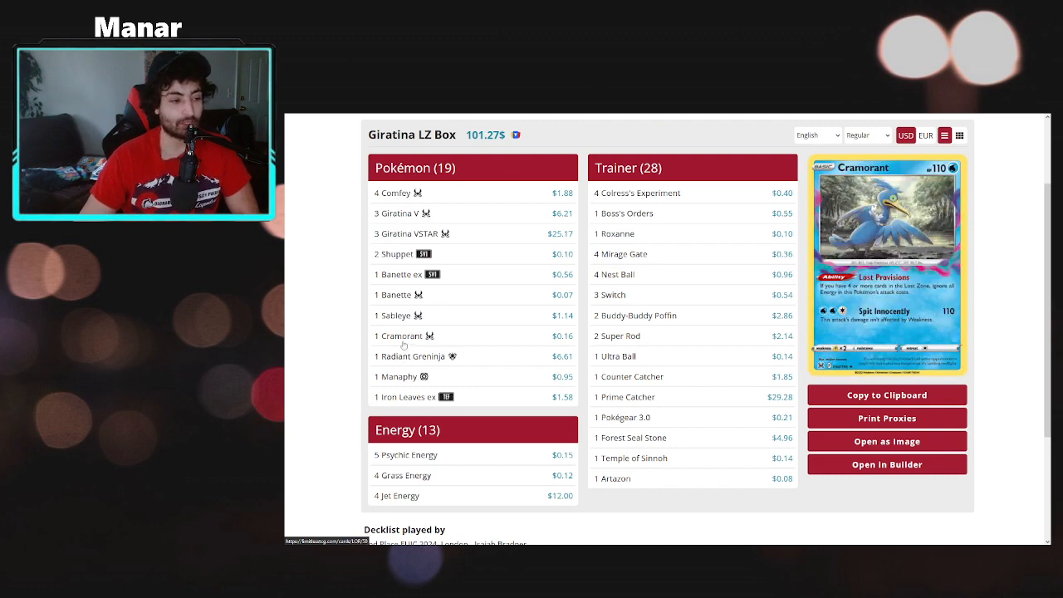
scroll(down, 3)
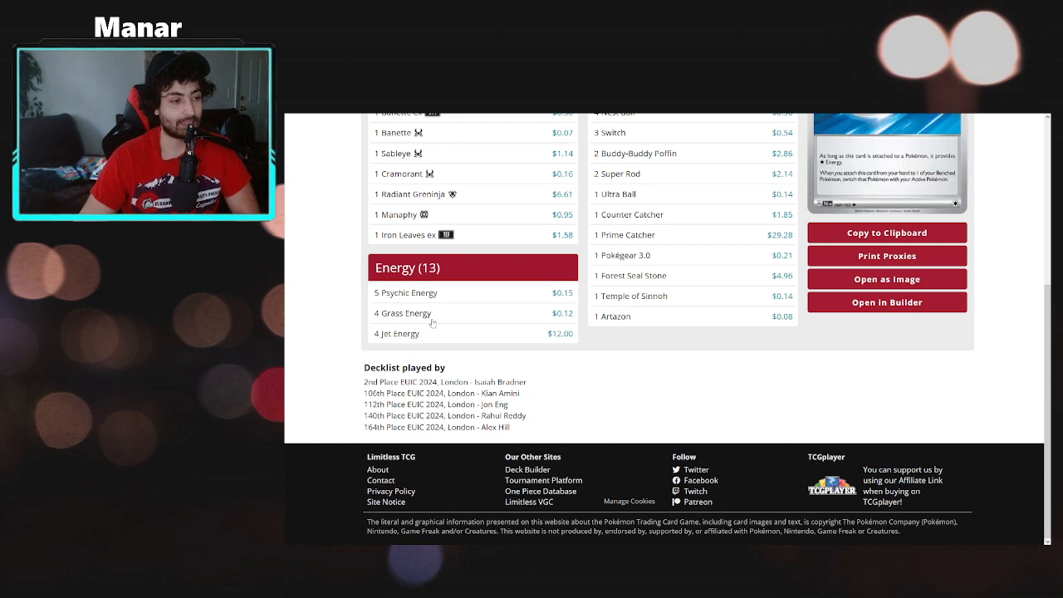
scroll(up, 3)
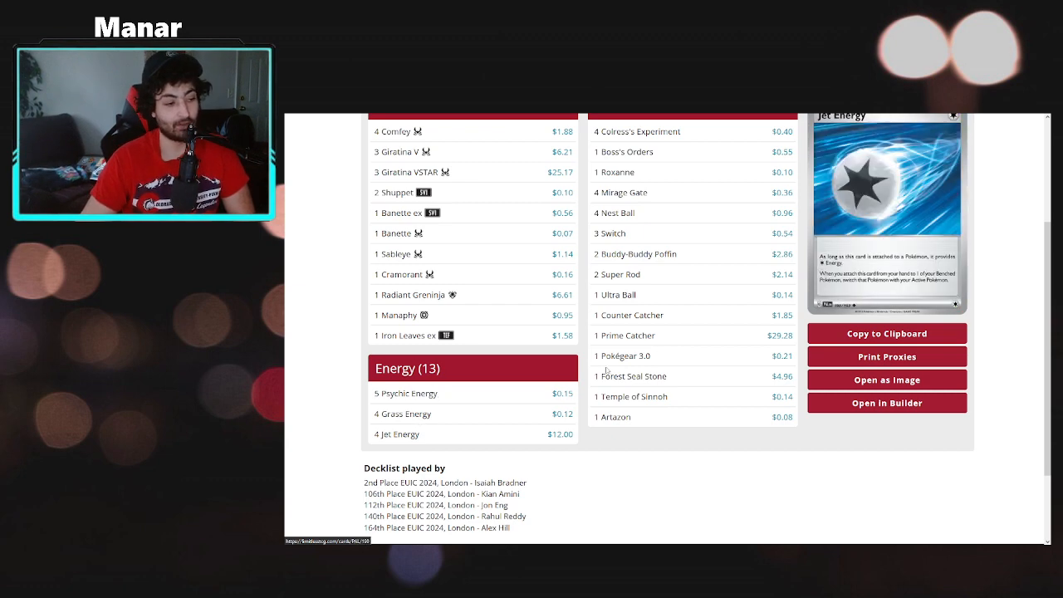
scroll(down, 3)
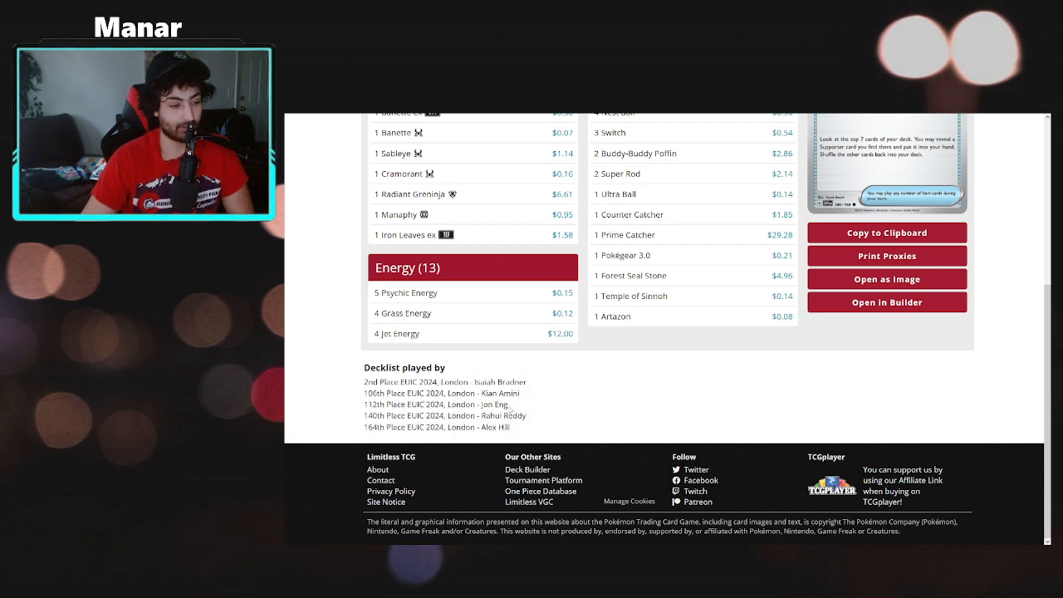
mouse_move(465, 415)
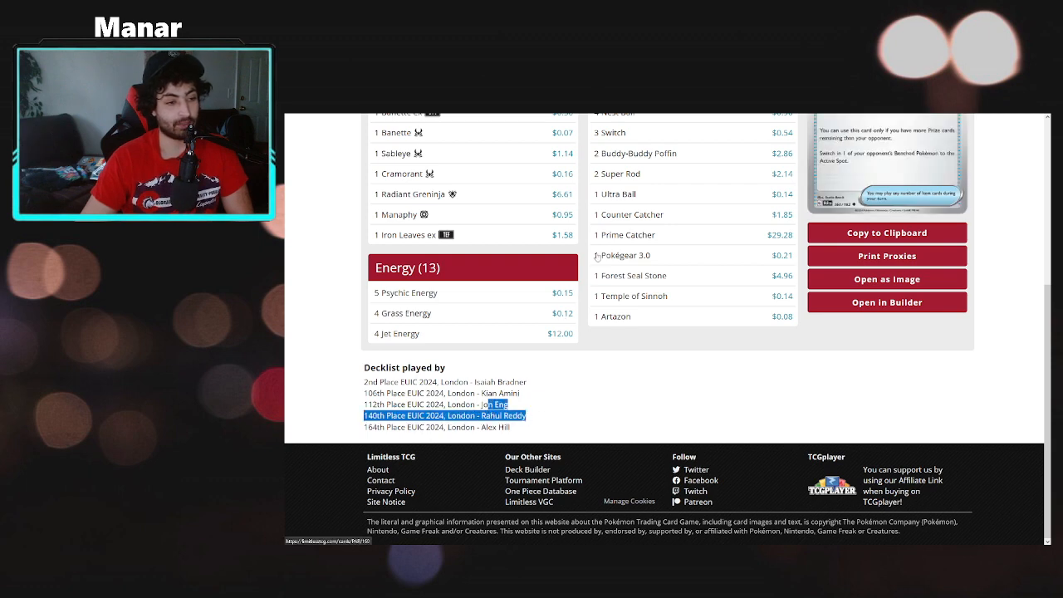
scroll(up, 3)
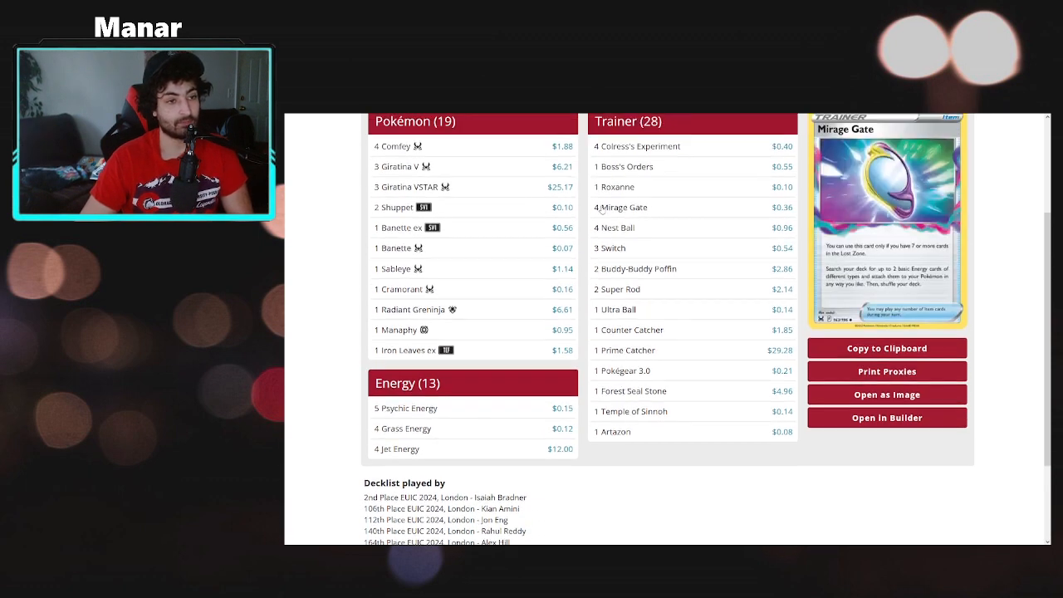
scroll(up, 3)
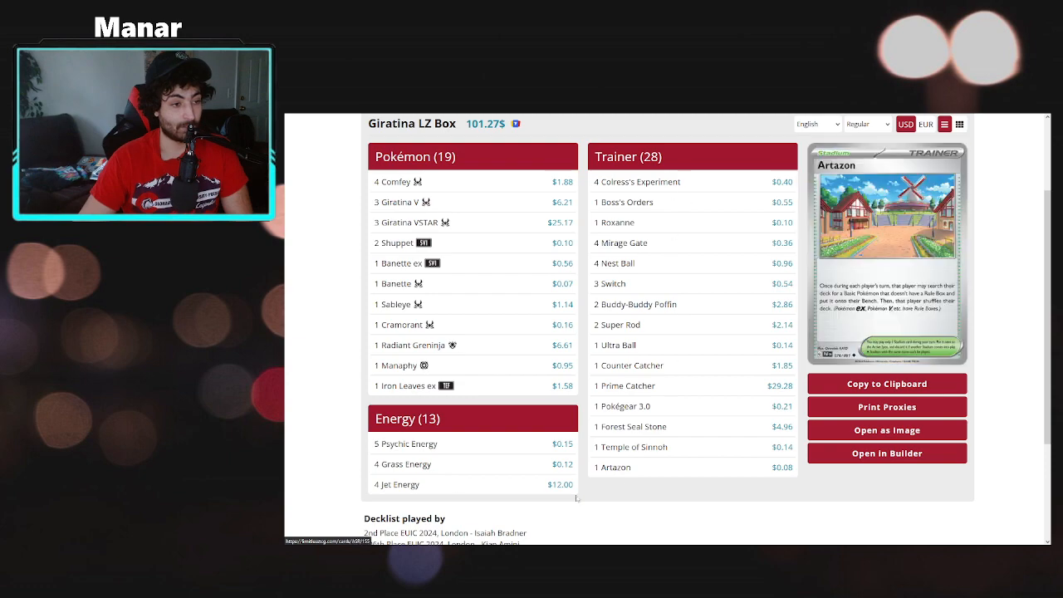
scroll(down, 3)
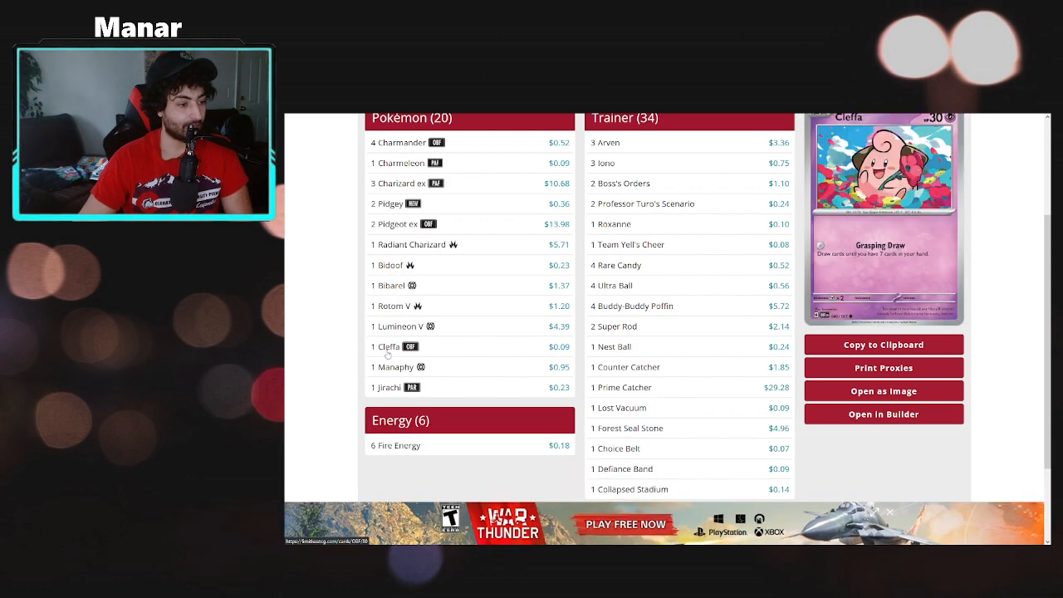
Scroll through Tord Reklev's 1st-place Charizard Pidgeot list ($91.27), previewing Iono
scroll(down, 3)
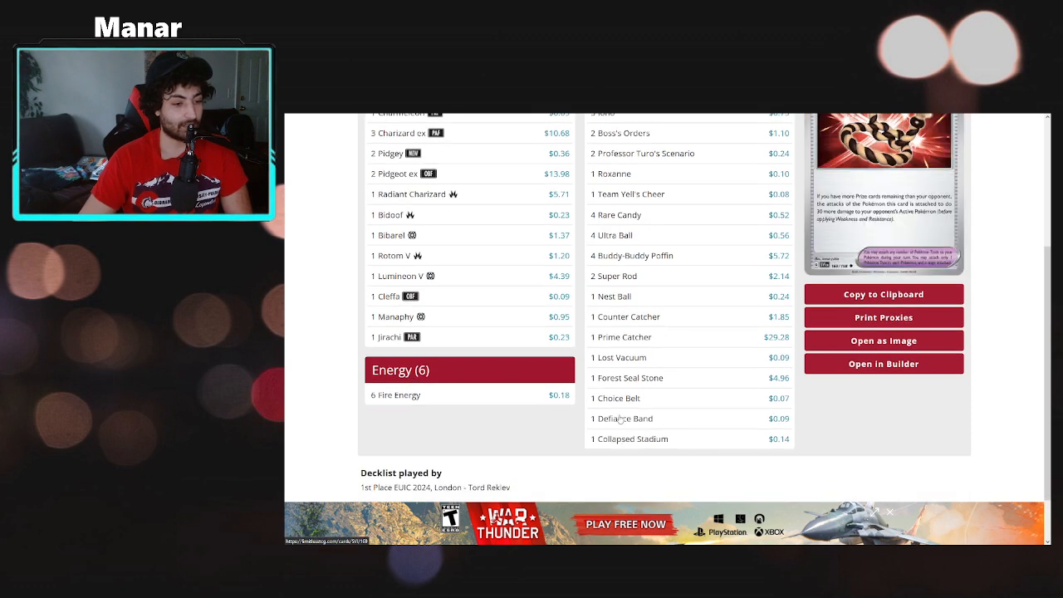
scroll(up, 3)
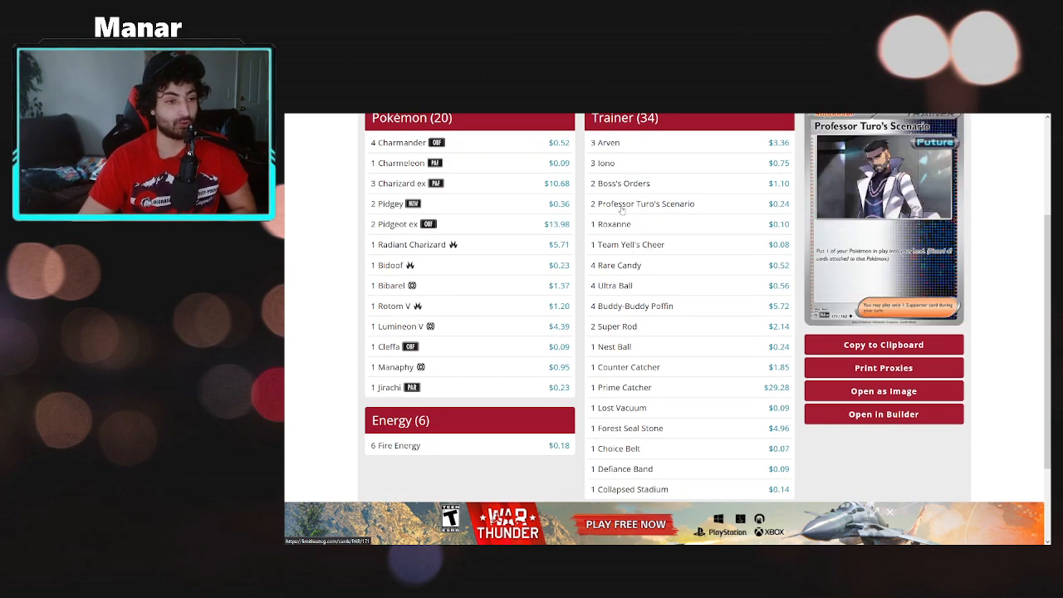
scroll(down, 3)
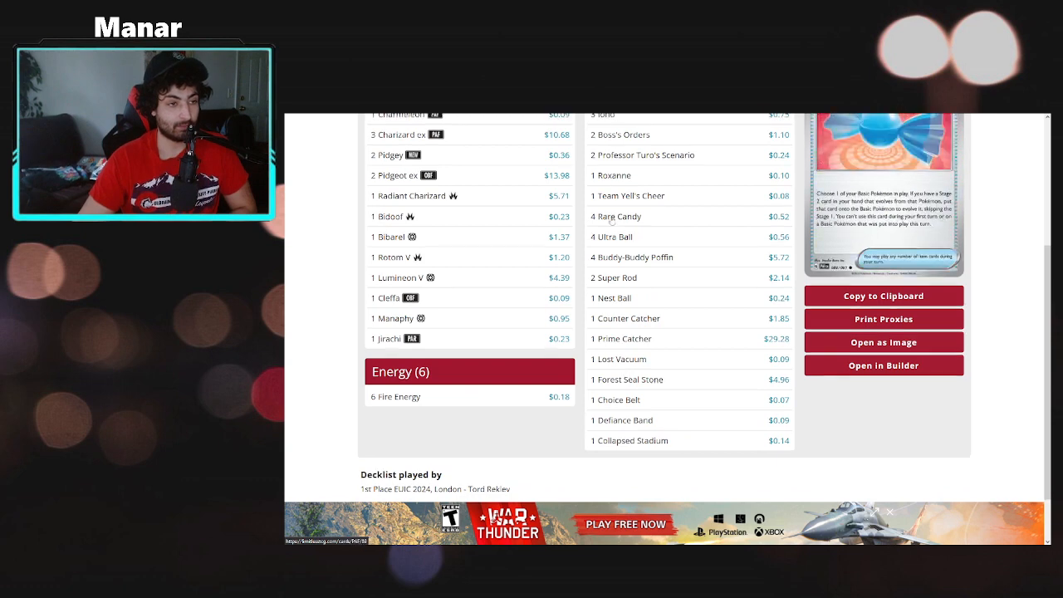
scroll(up, 3)
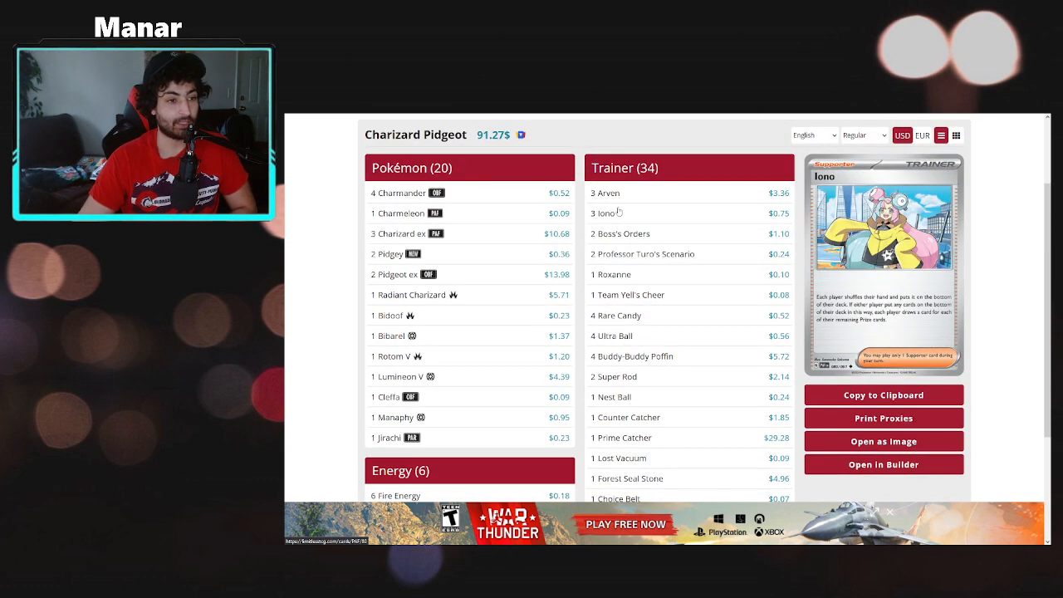